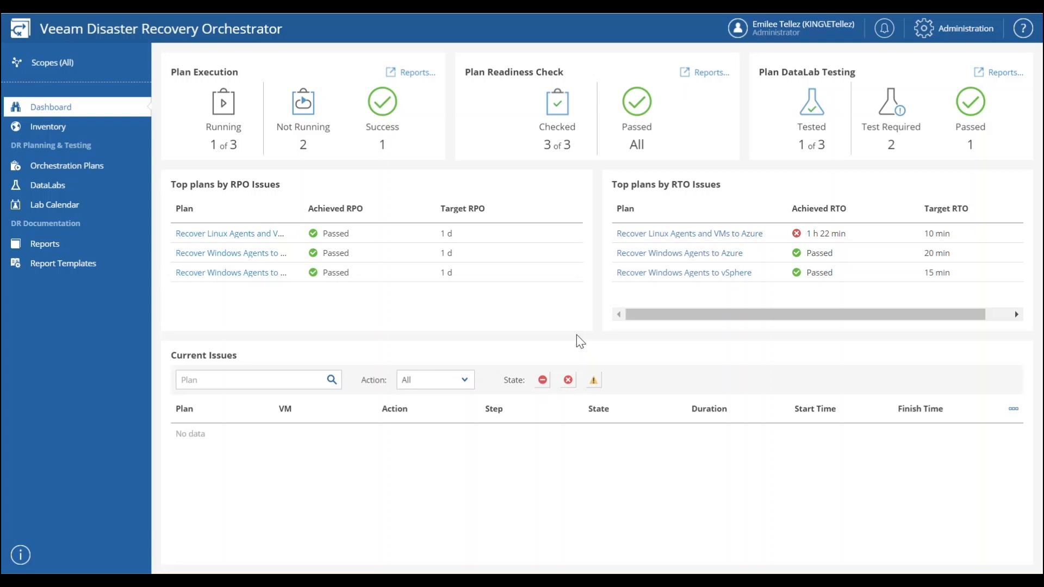
pyautogui.moveTo(685, 314)
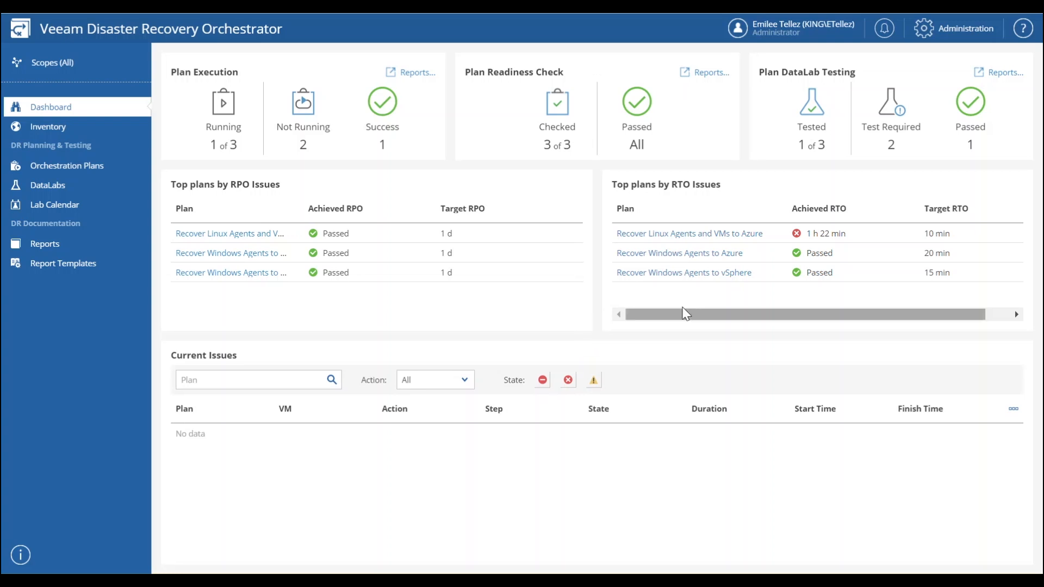
# Show the Administration recovery locations list with the context help panel closed
pyautogui.click(964, 27)
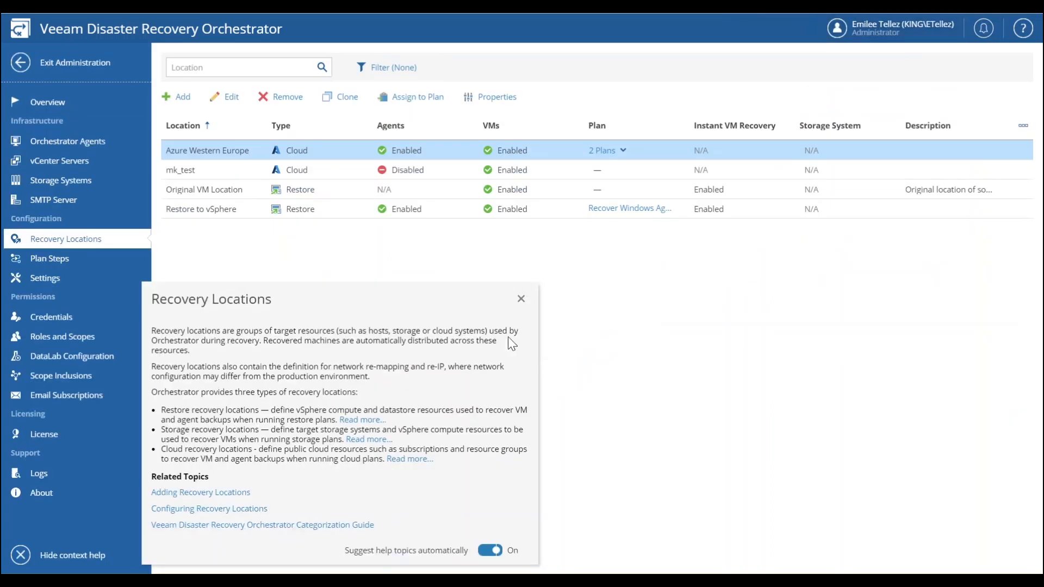
pyautogui.click(521, 298)
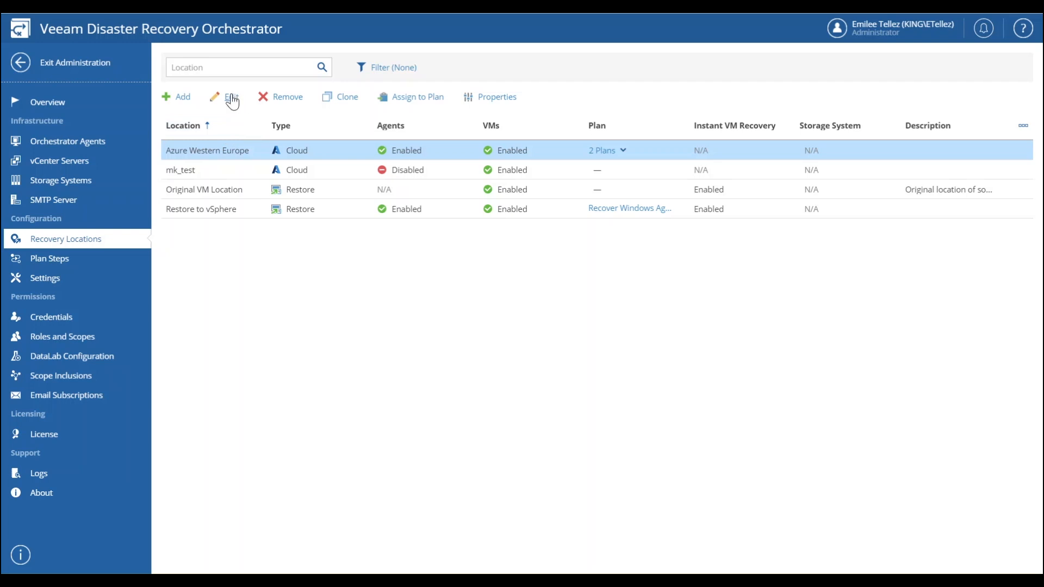
# Edit the Azure Western Europe location, continuing past the two-plan dependency warning
pyautogui.click(231, 96)
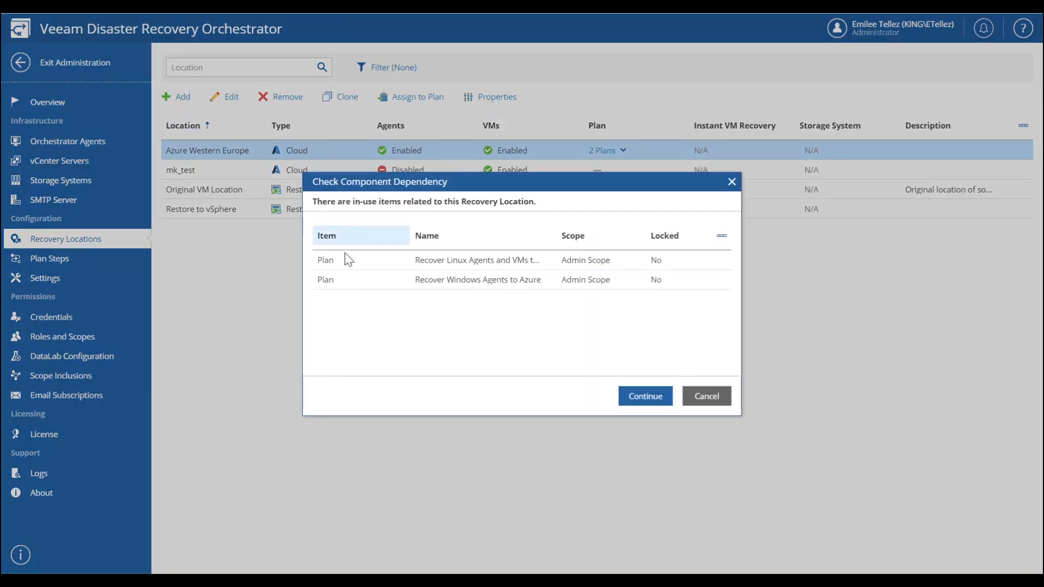
pyautogui.click(477, 260)
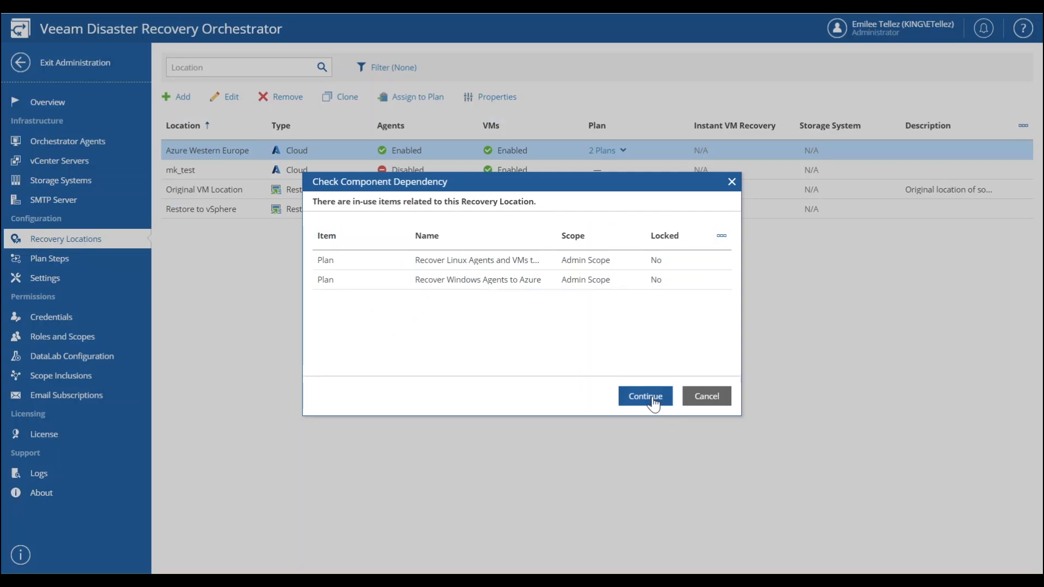
pyautogui.click(644, 397)
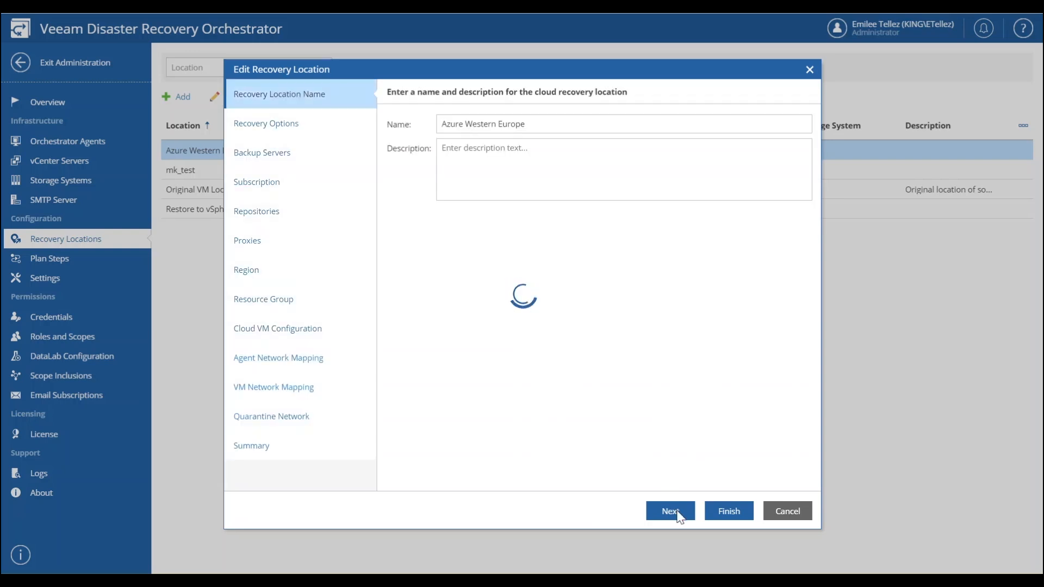
# Page through recovery options, backup server, subscription, repositories, proxies and region to resource group VeeamMP
pyautogui.click(670, 510)
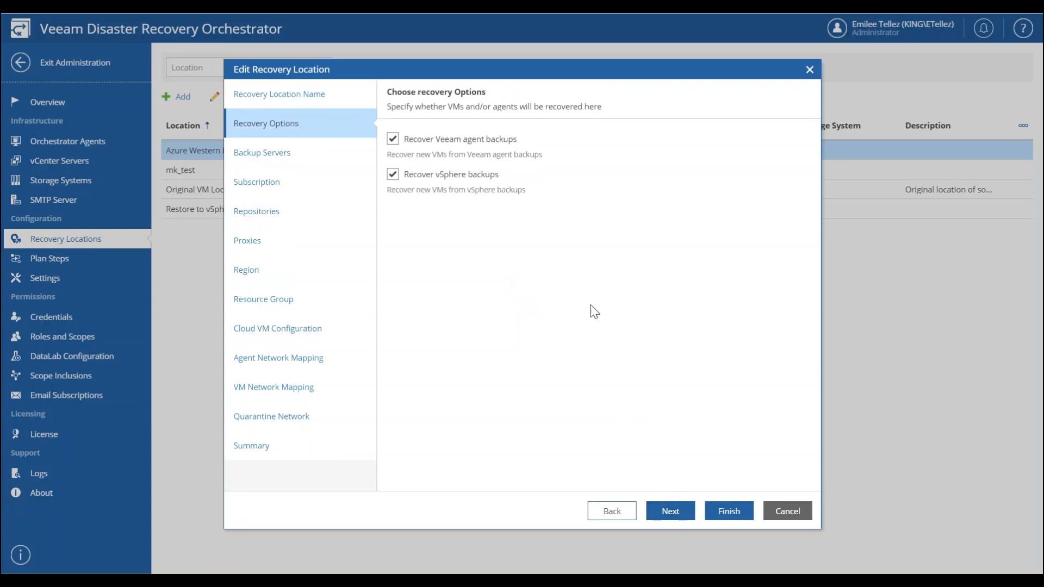
pyautogui.moveTo(613, 431)
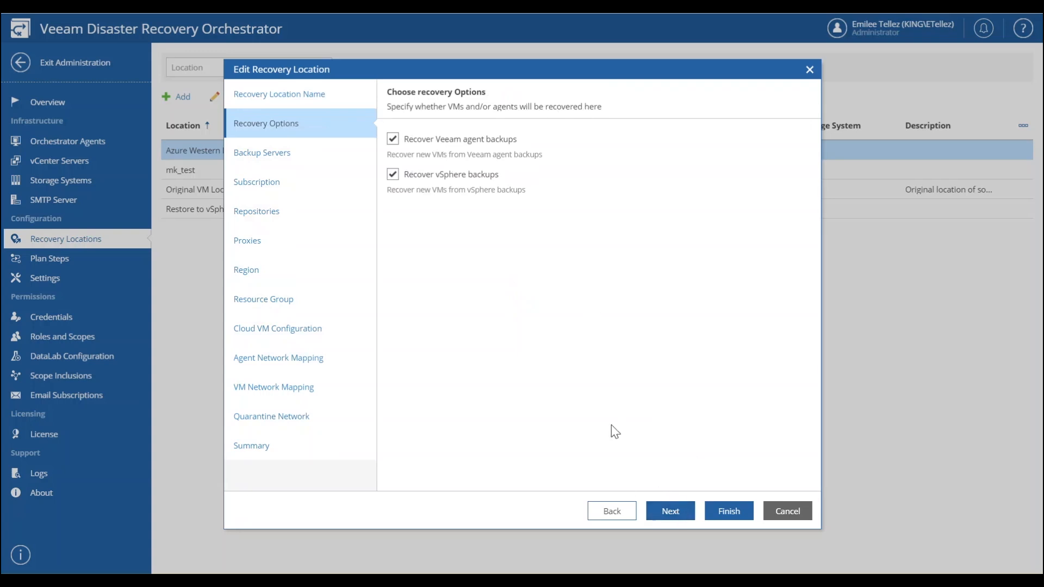
pyautogui.click(670, 510)
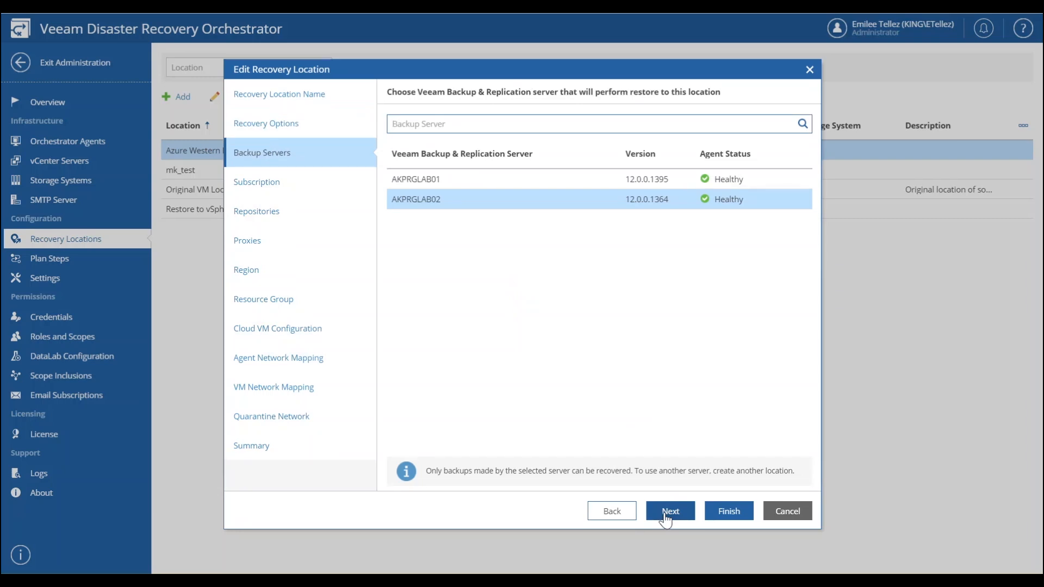
pyautogui.click(670, 510)
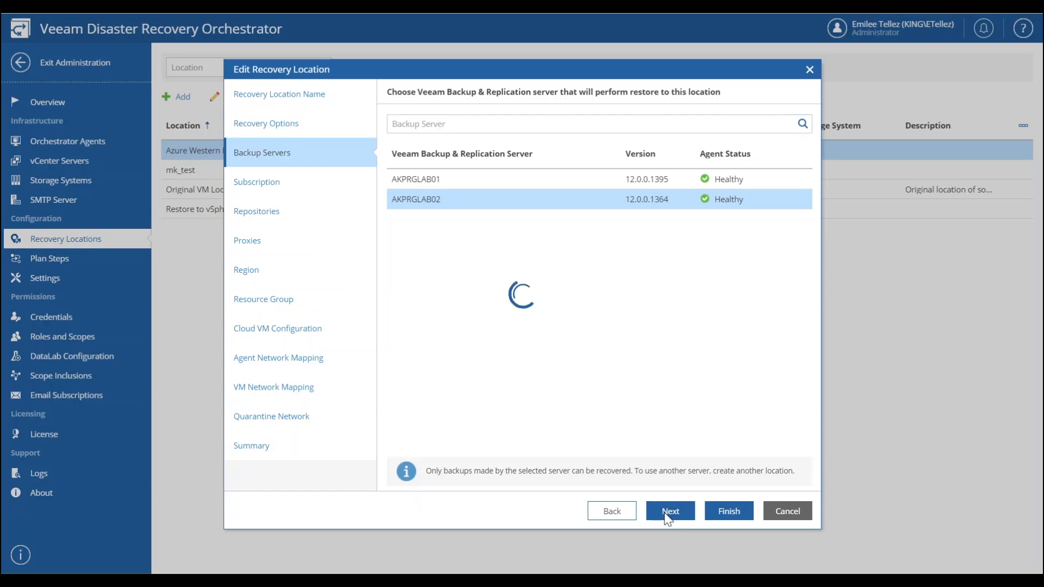
pyautogui.click(669, 510)
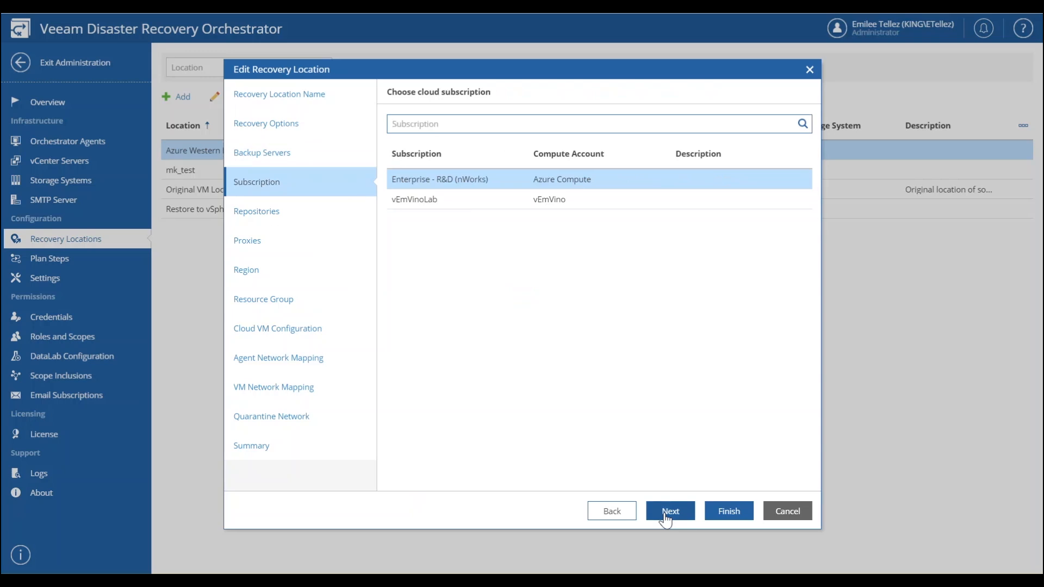
pyautogui.click(669, 510)
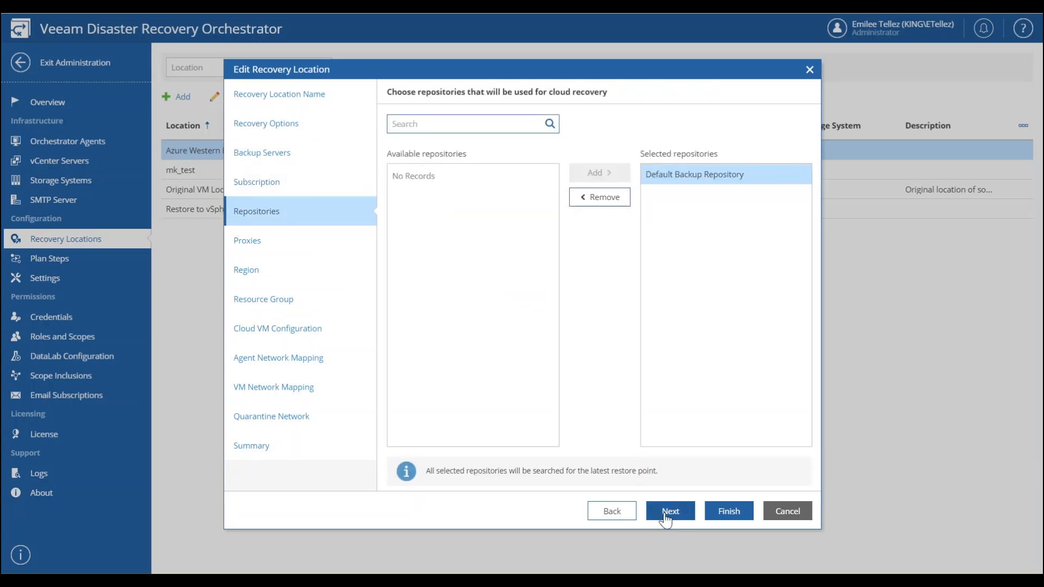
pyautogui.click(670, 510)
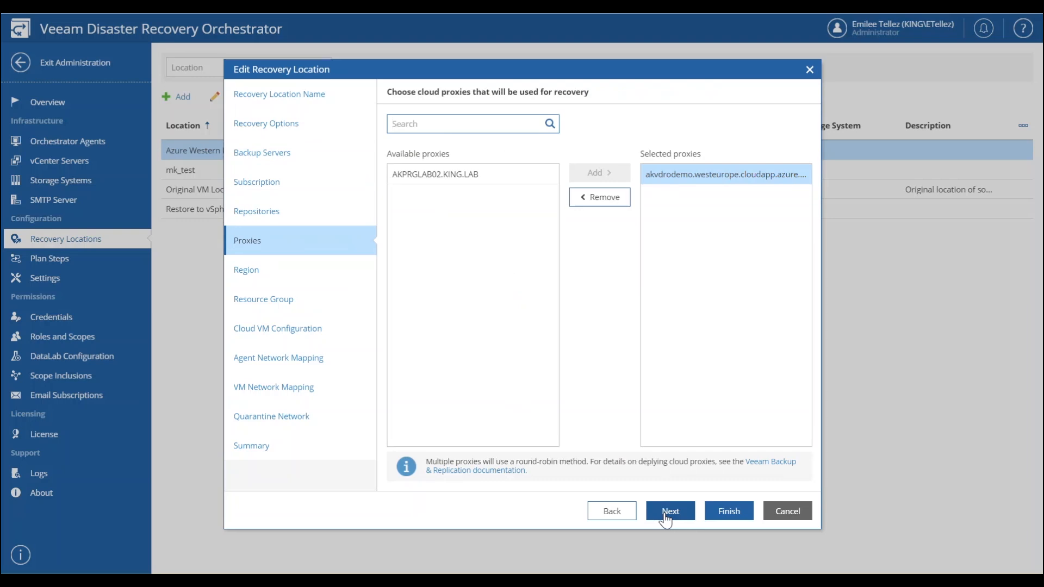
pyautogui.click(669, 510)
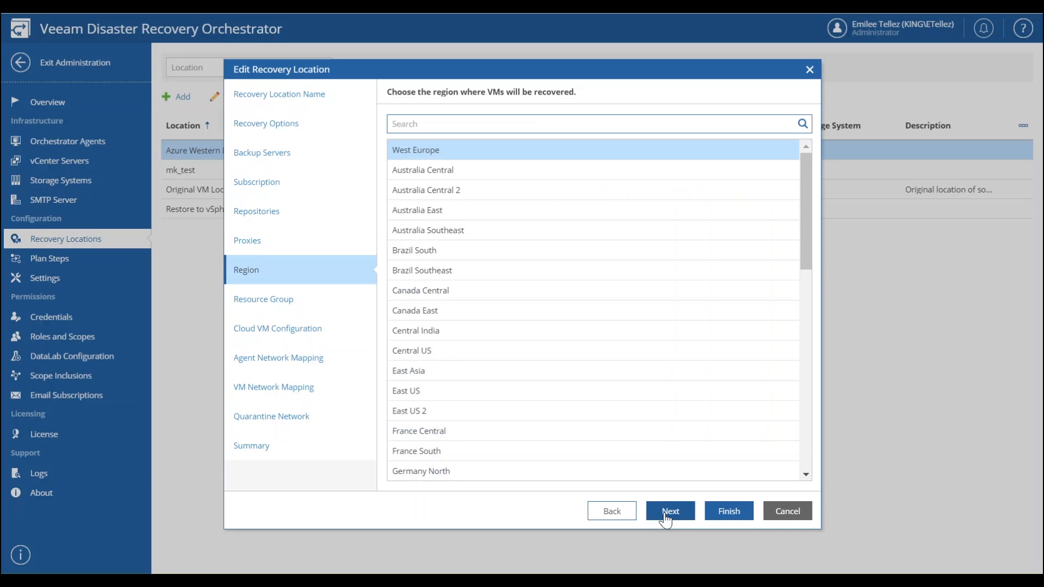
pyautogui.click(669, 511)
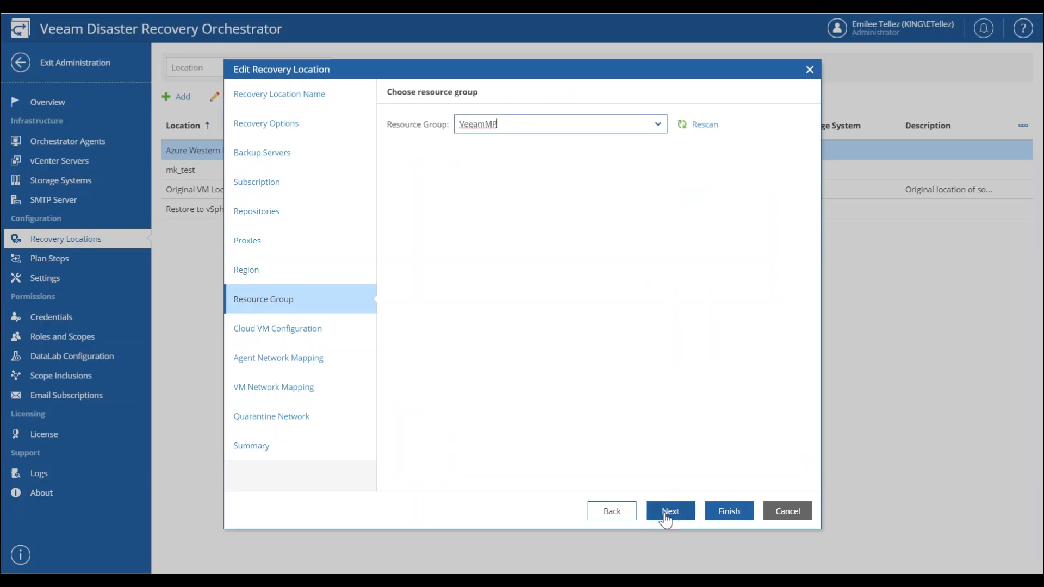
# Keep the Standard_A_v2 VM series with Standard HDD and reach agent network mapping
pyautogui.click(669, 510)
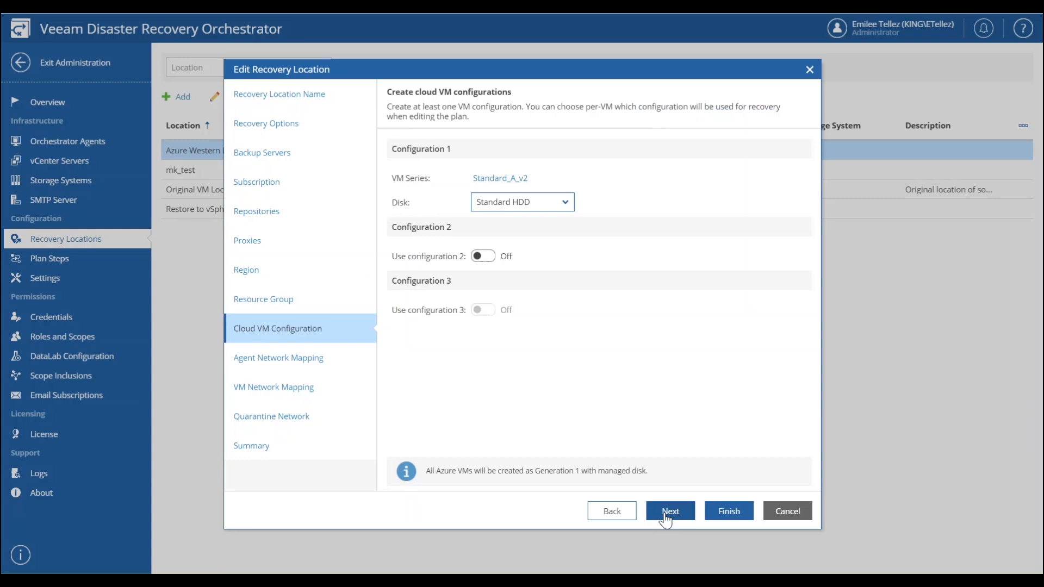
pyautogui.moveTo(544, 276)
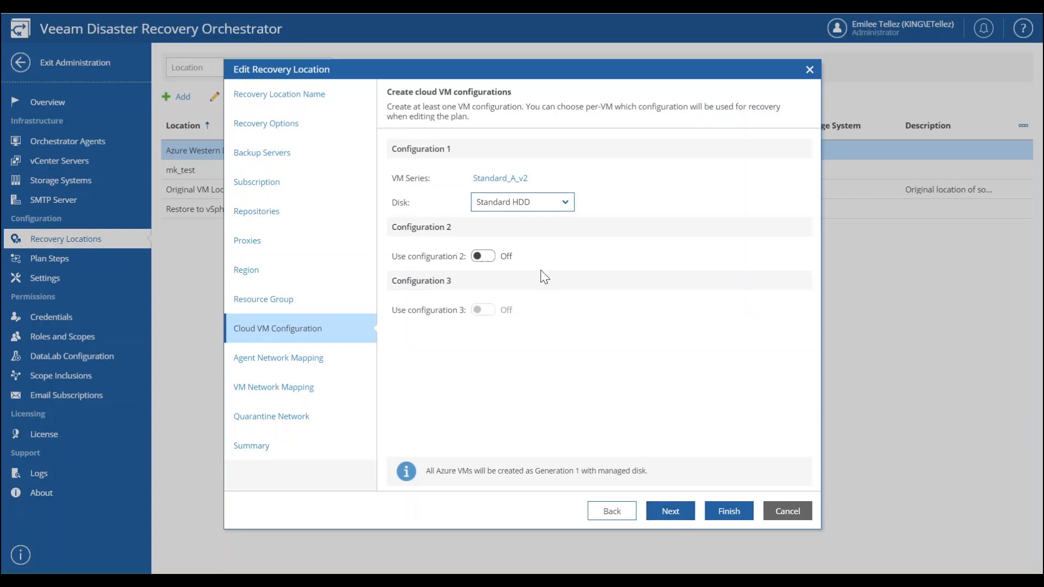
pyautogui.click(500, 177)
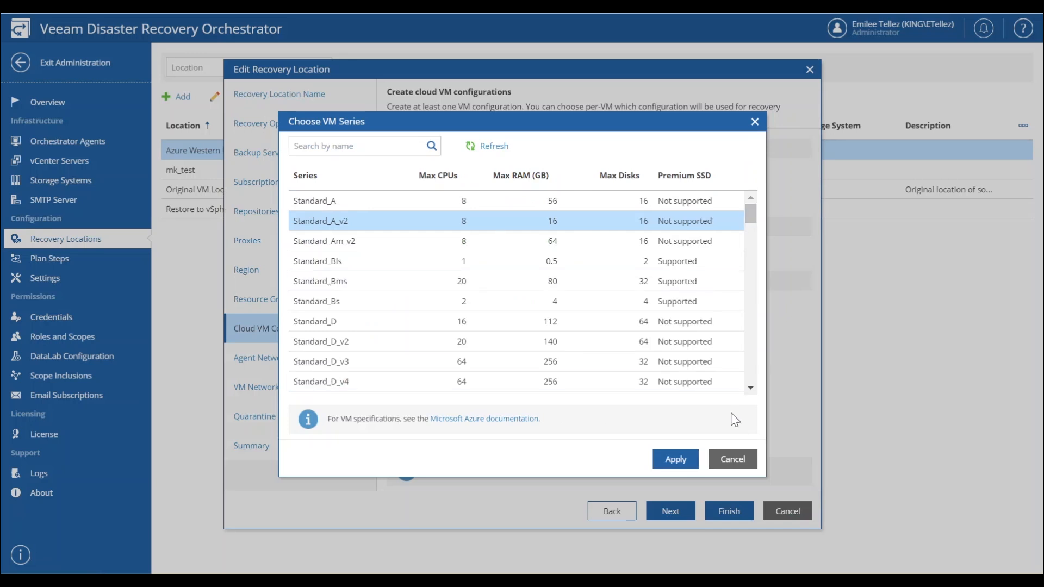
pyautogui.click(674, 458)
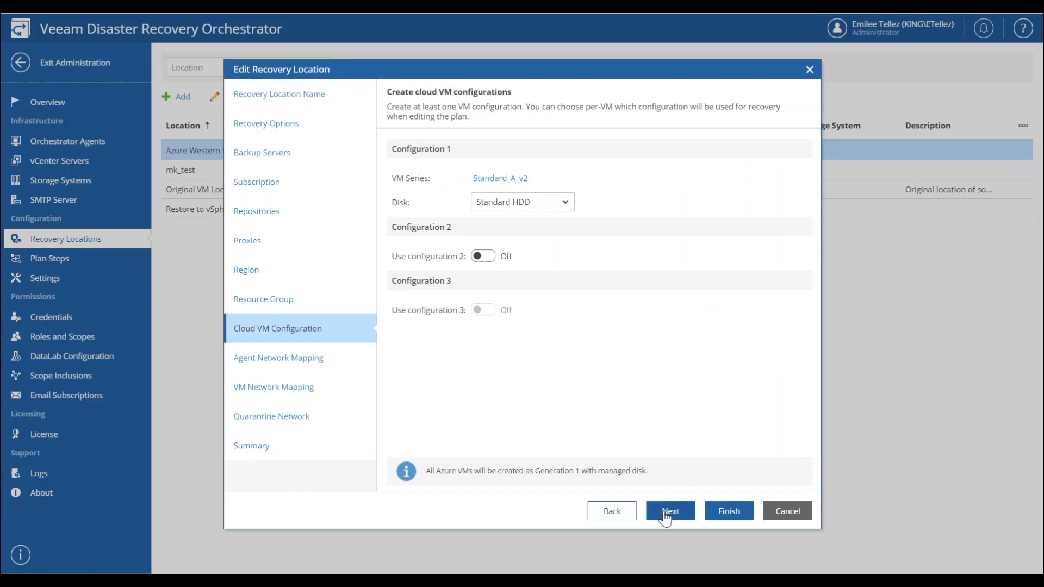
pyautogui.click(669, 510)
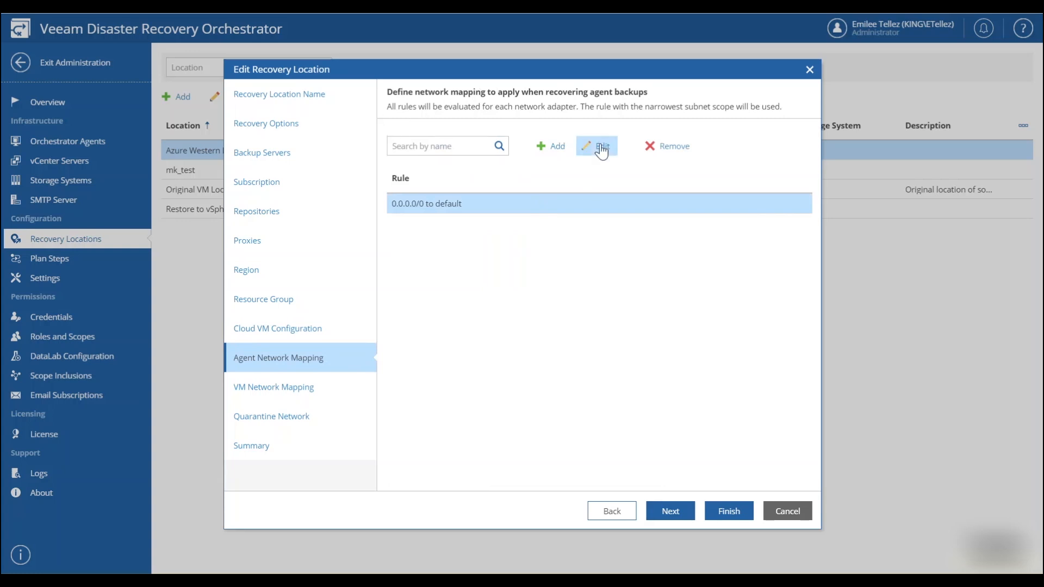
pyautogui.click(596, 145)
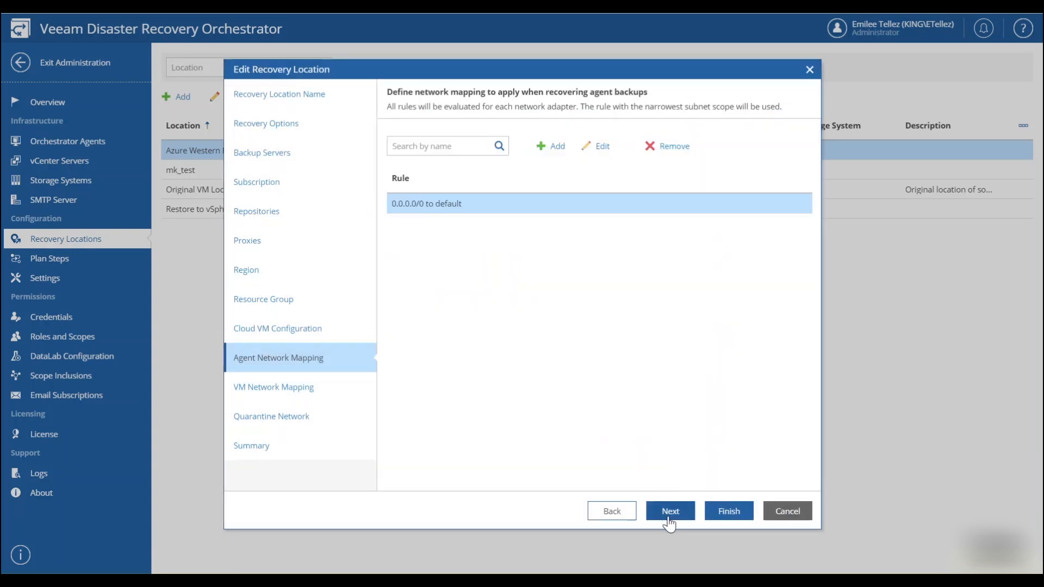
# Confirm the rule mapping Site A VM Network in DEMODC-A to veeam-prod-net's default subnet
pyautogui.click(669, 510)
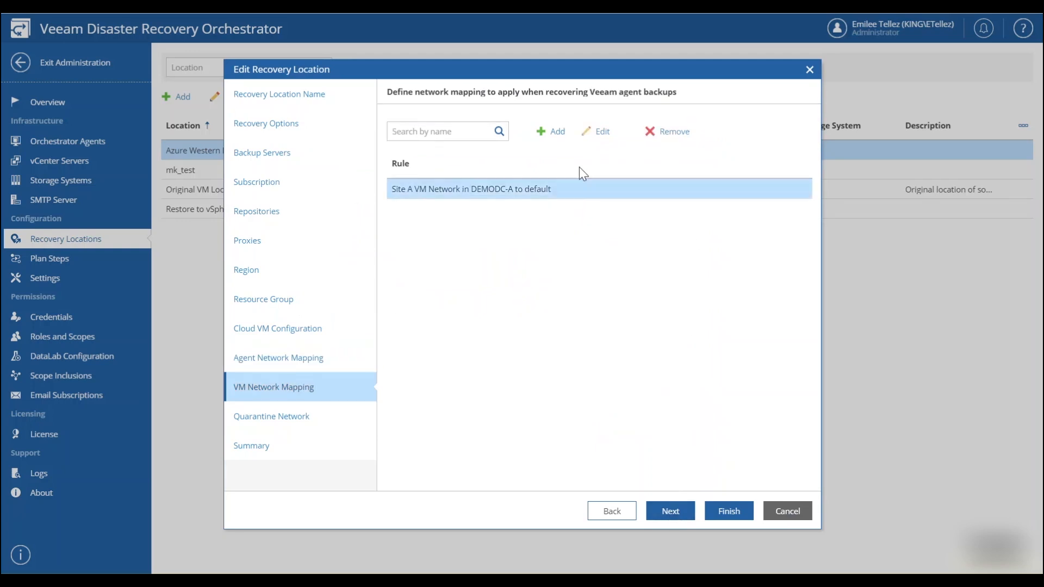
pyautogui.click(601, 131)
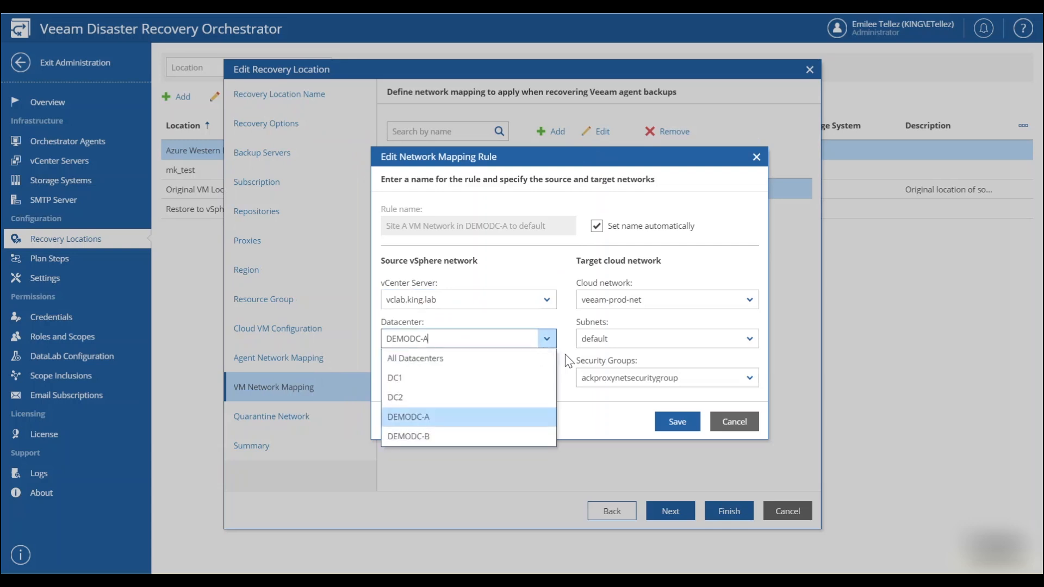
pyautogui.click(407, 416)
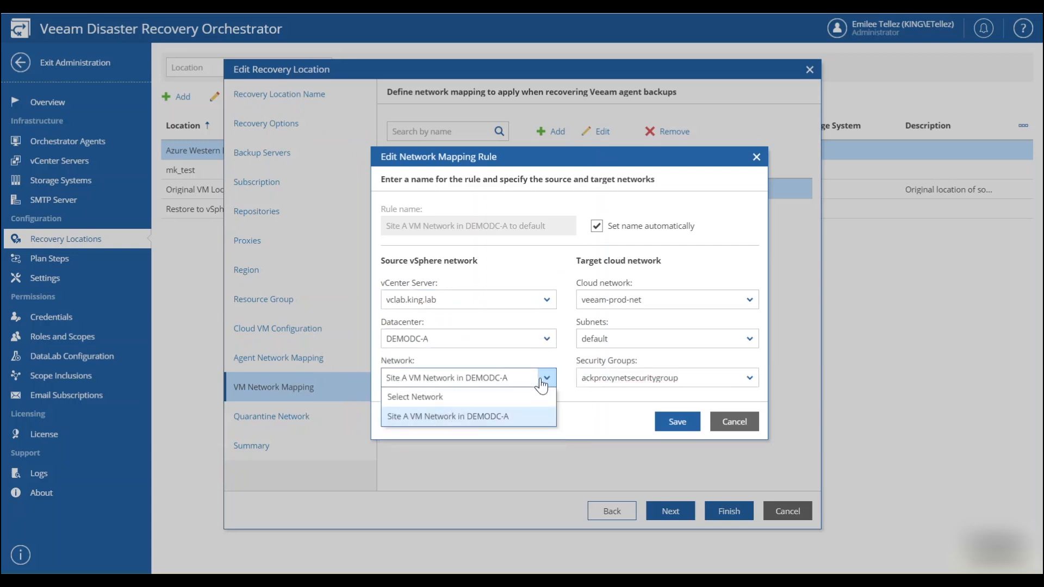
pyautogui.click(447, 416)
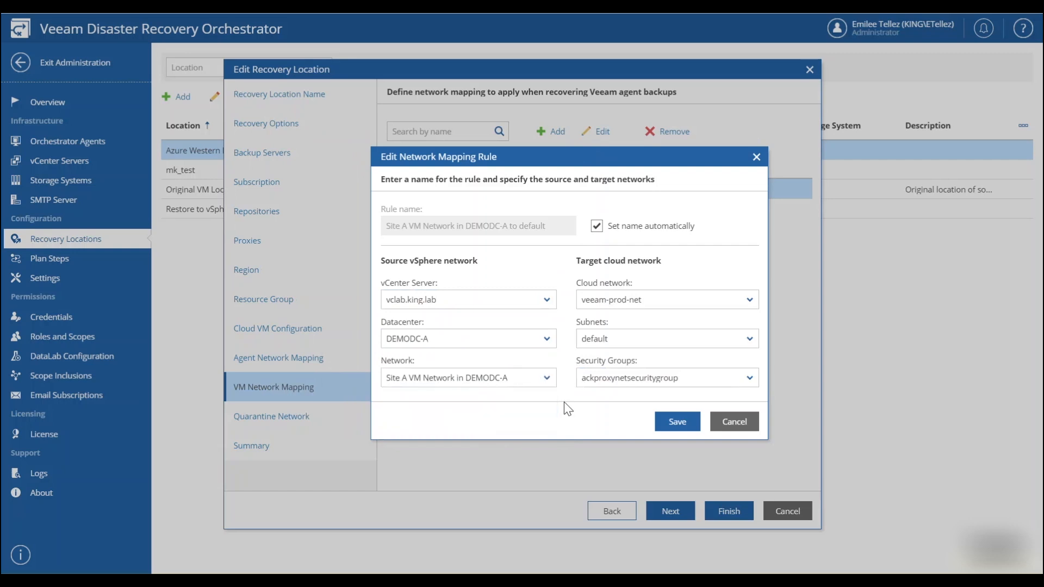
pyautogui.moveTo(732, 332)
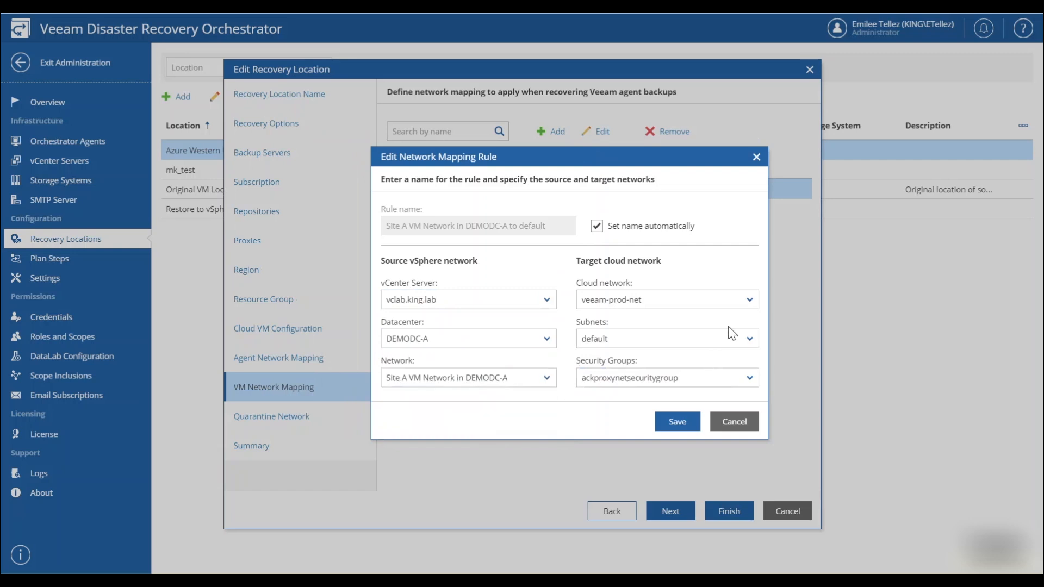
pyautogui.click(748, 299)
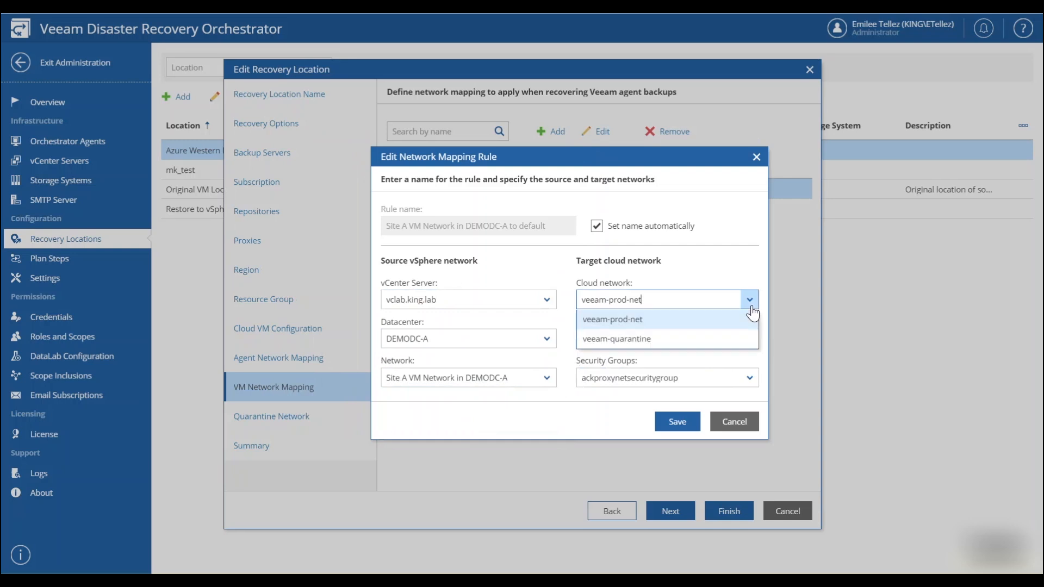
pyautogui.click(611, 319)
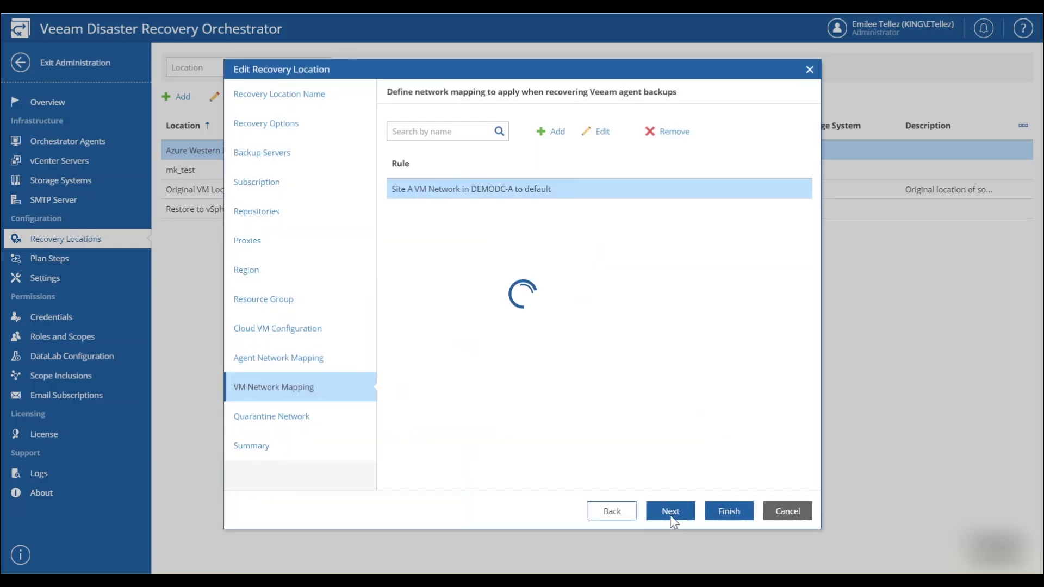
# Advance to the quarantine network page showing veeam-quarantine with the default subnet
pyautogui.click(669, 510)
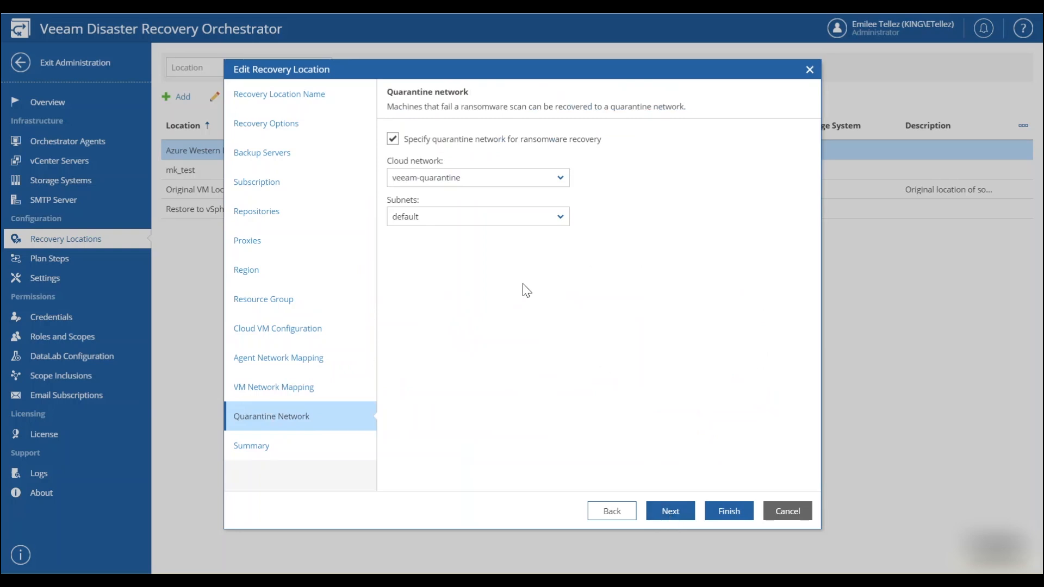
pyautogui.moveTo(669, 496)
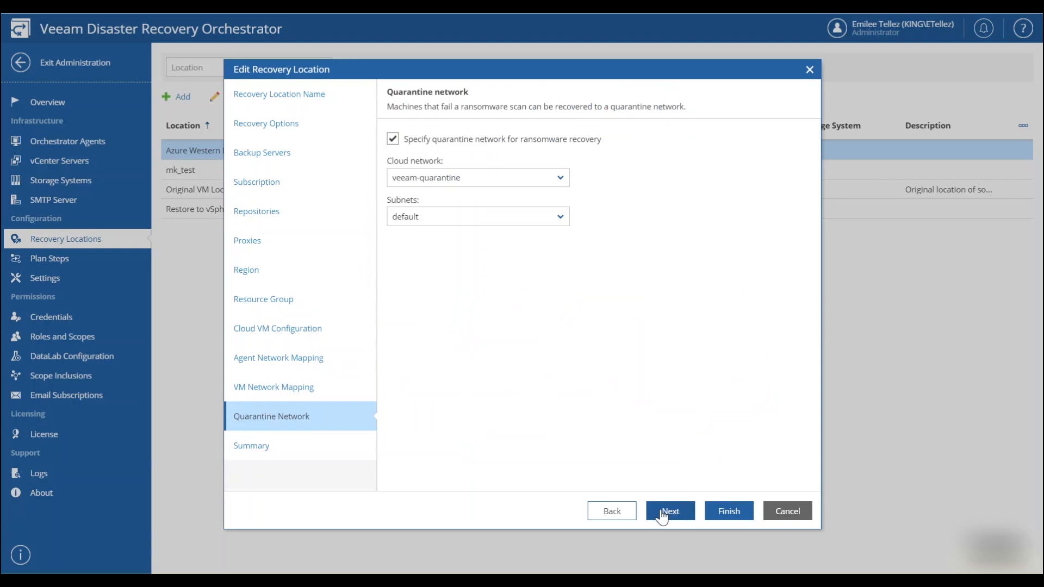
pyautogui.moveTo(672, 500)
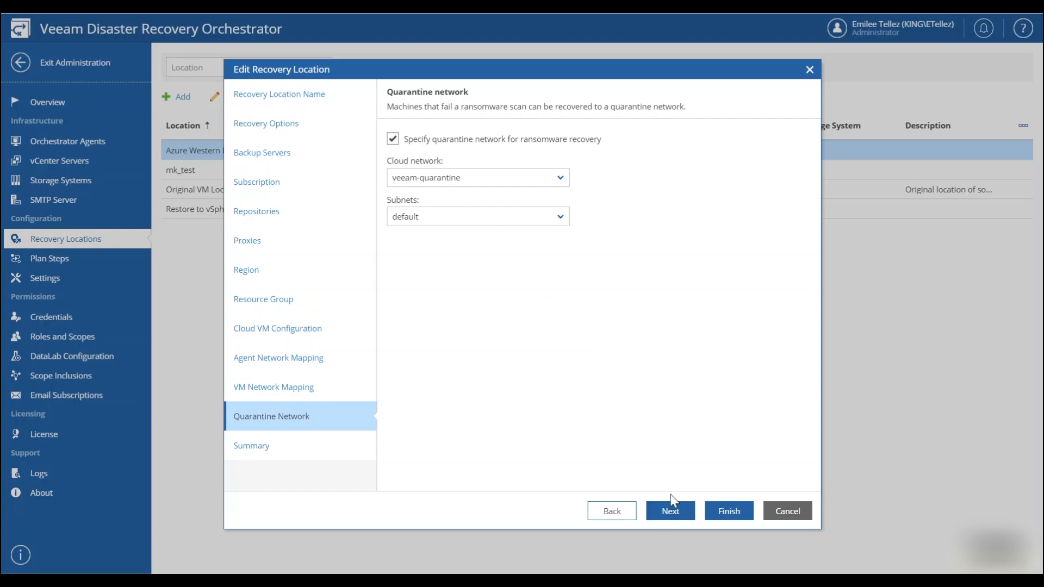
pyautogui.moveTo(670, 510)
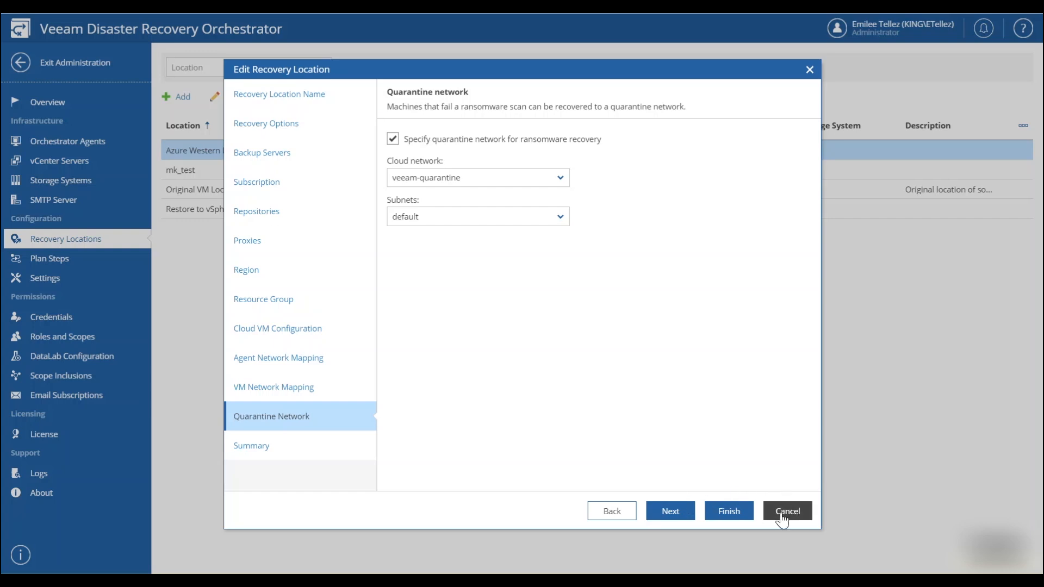
# Cancel the Azure Western Europe edit wizard without saving any changes
pyautogui.click(786, 511)
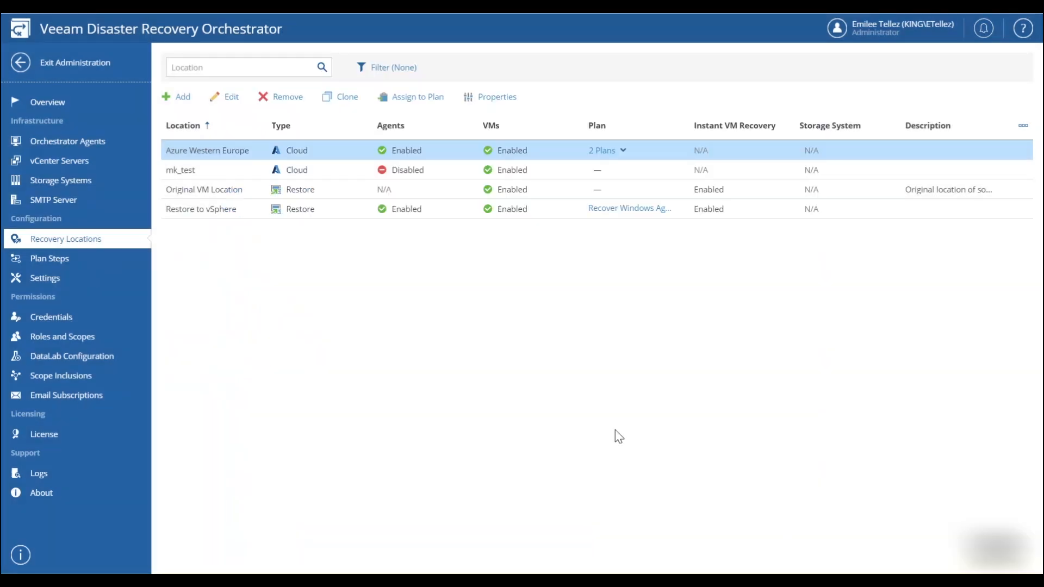
pyautogui.moveTo(543, 364)
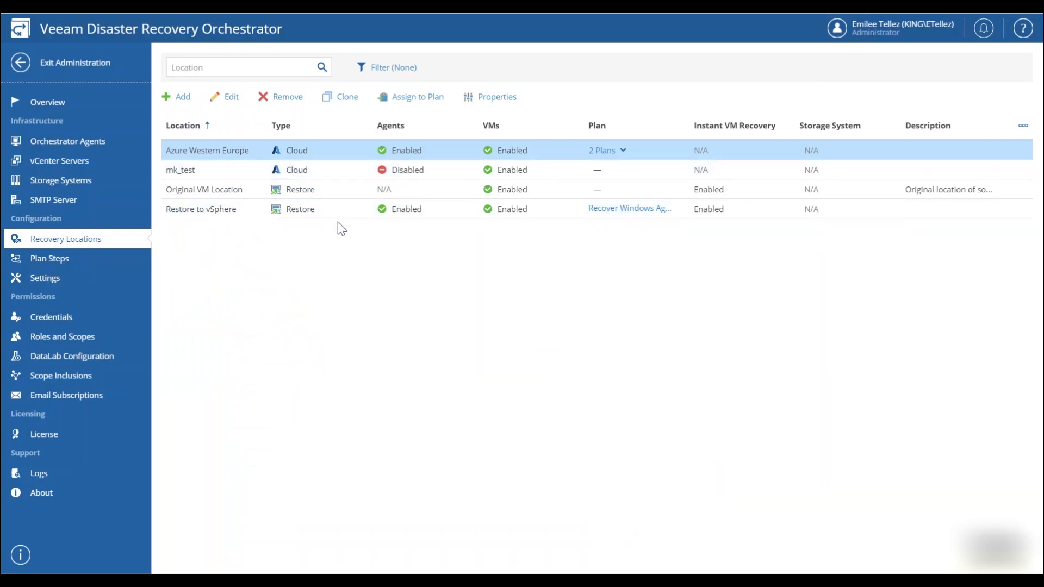
pyautogui.moveTo(208, 242)
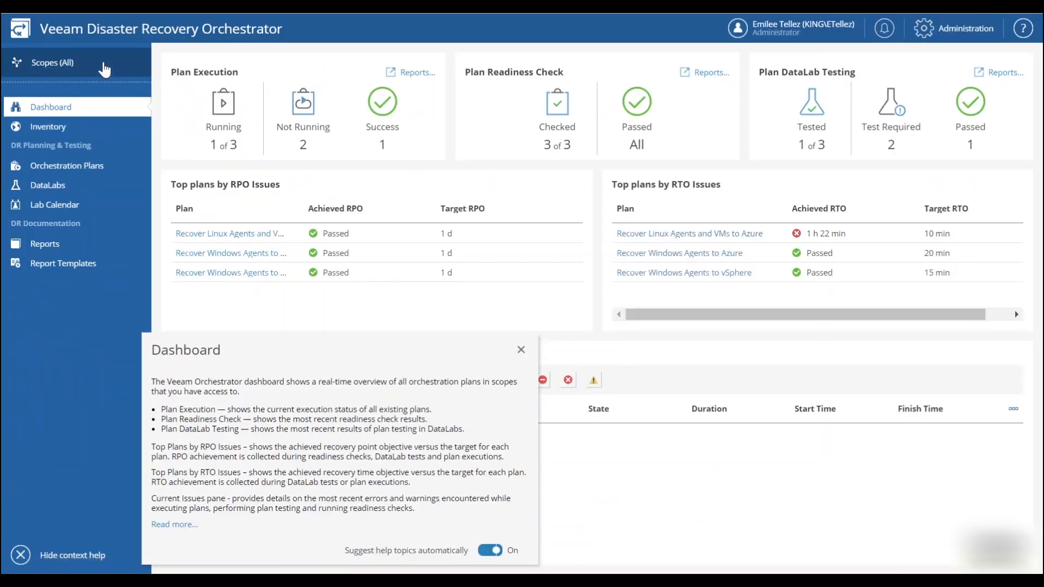
pyautogui.moveTo(105, 108)
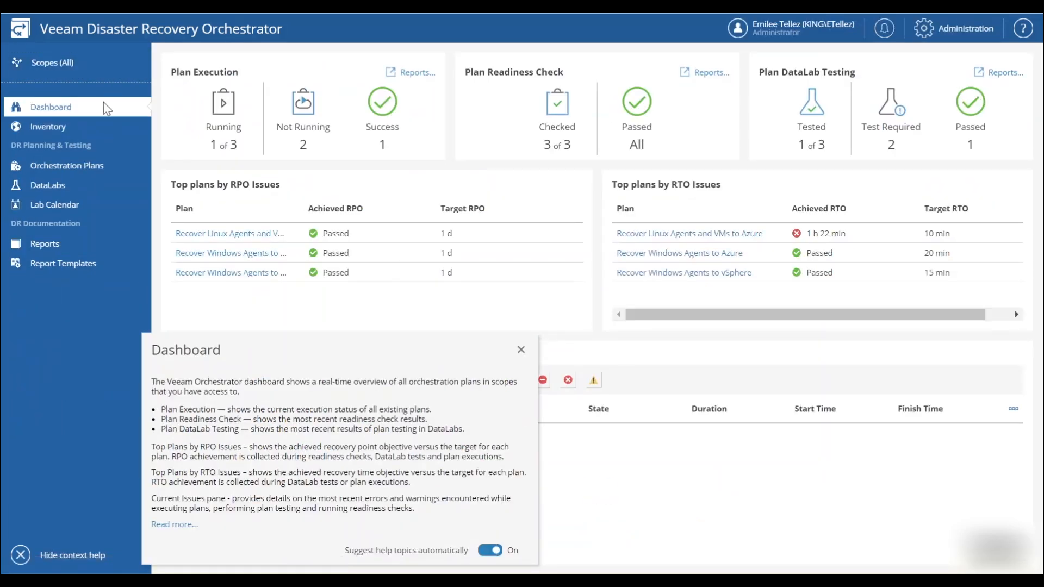
pyautogui.moveTo(97, 172)
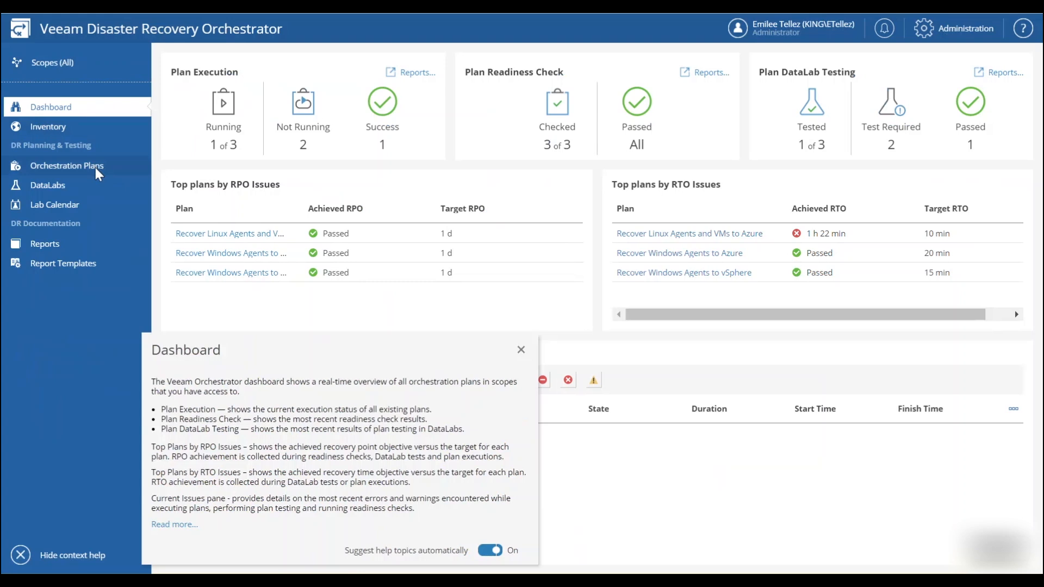
# View the Recover Linux Agents and VMs to Azure plan's details, then return to the plans list
pyautogui.click(66, 166)
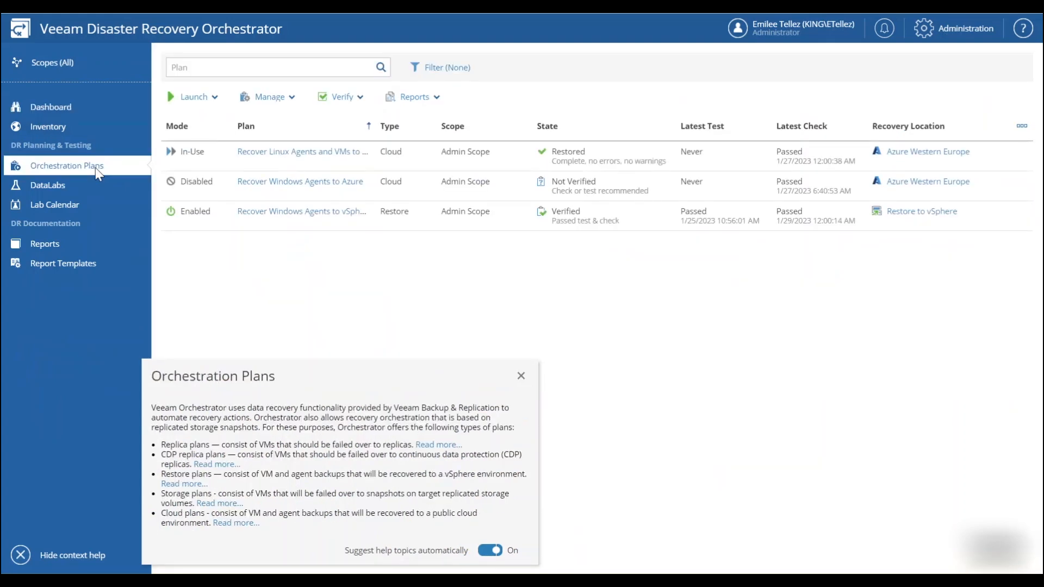
pyautogui.click(302, 156)
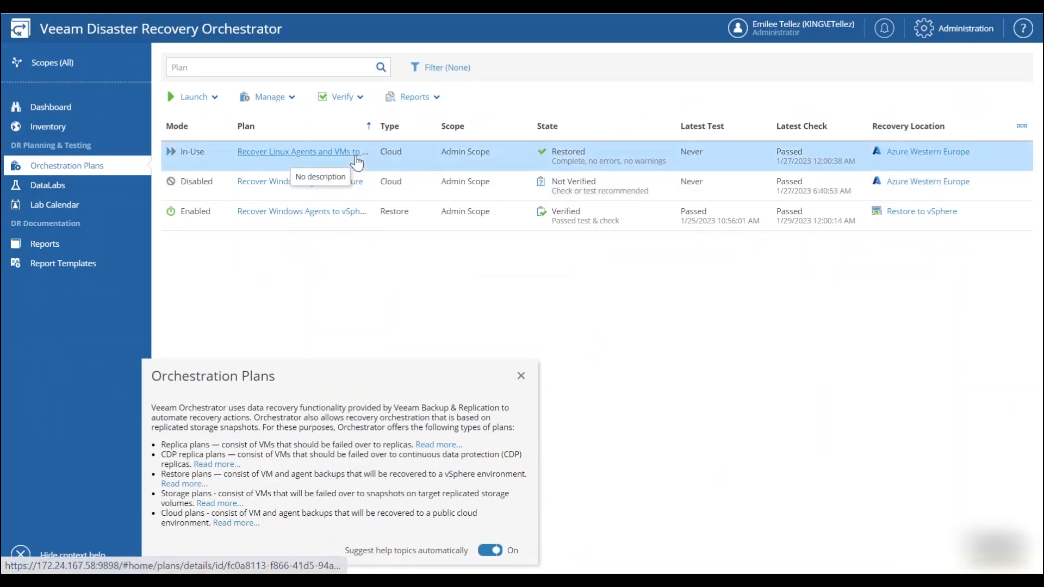
pyautogui.click(302, 151)
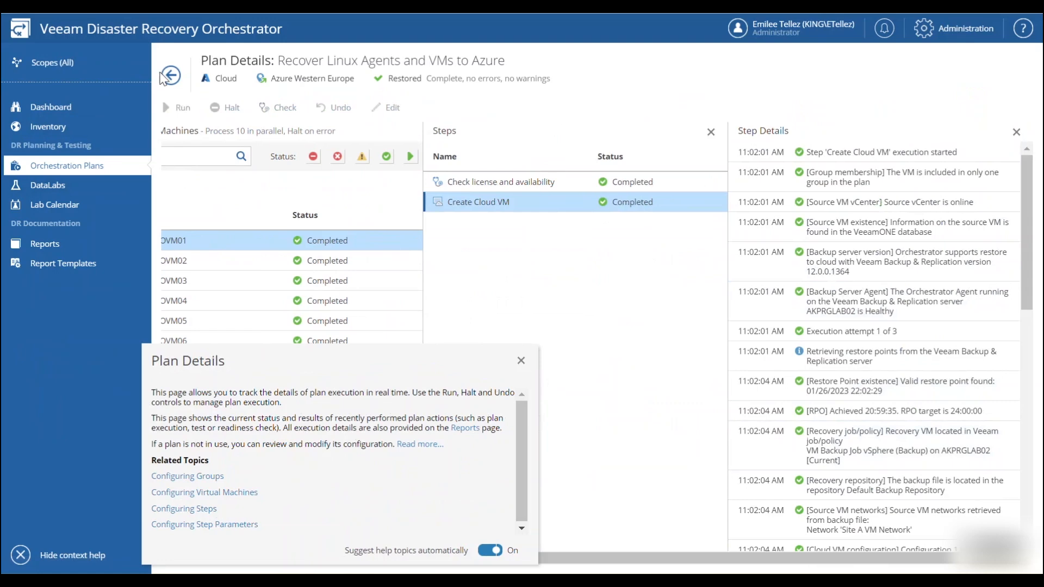
pyautogui.click(170, 75)
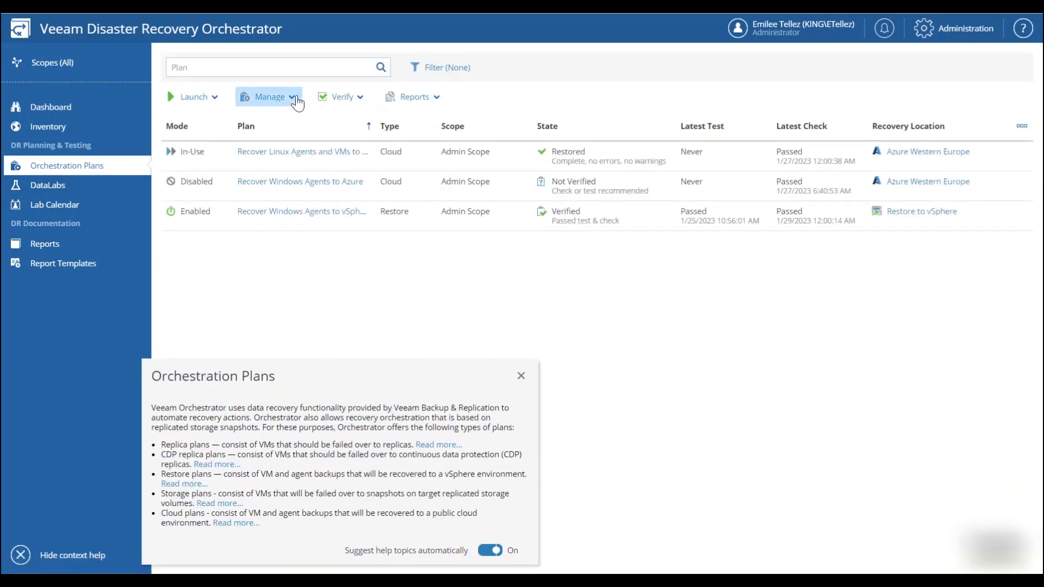
# Create a new plan named 'Tier 1 Apps to Azure' described as 'Agents to Azure'
pyautogui.click(268, 96)
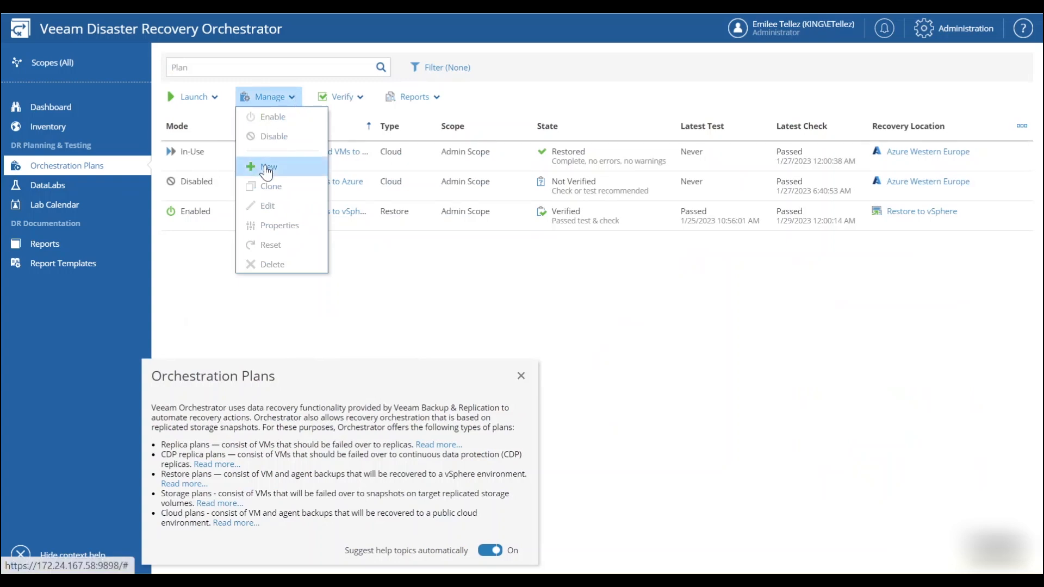
pyautogui.click(269, 167)
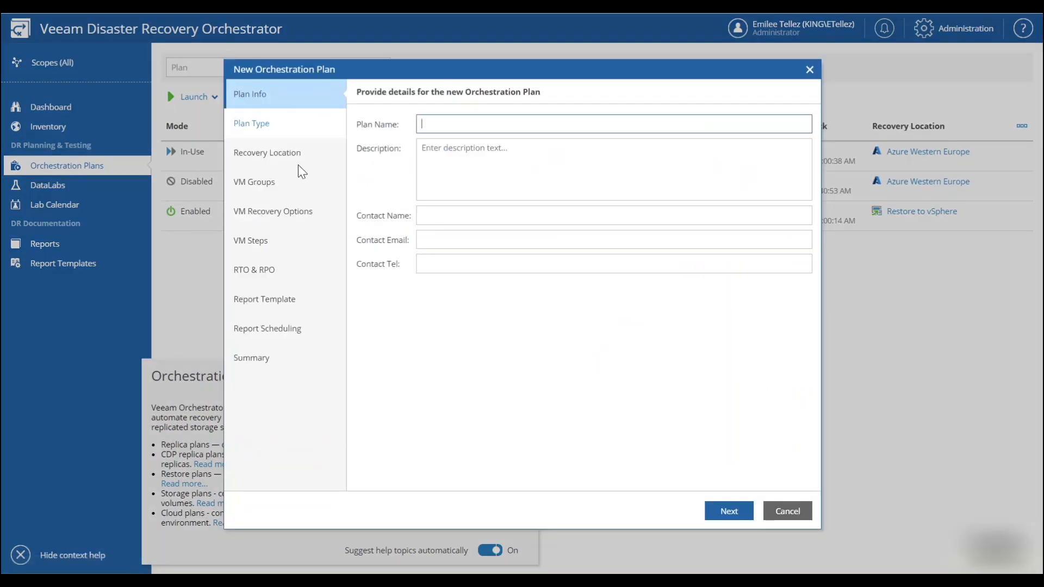
pyautogui.moveTo(437, 125)
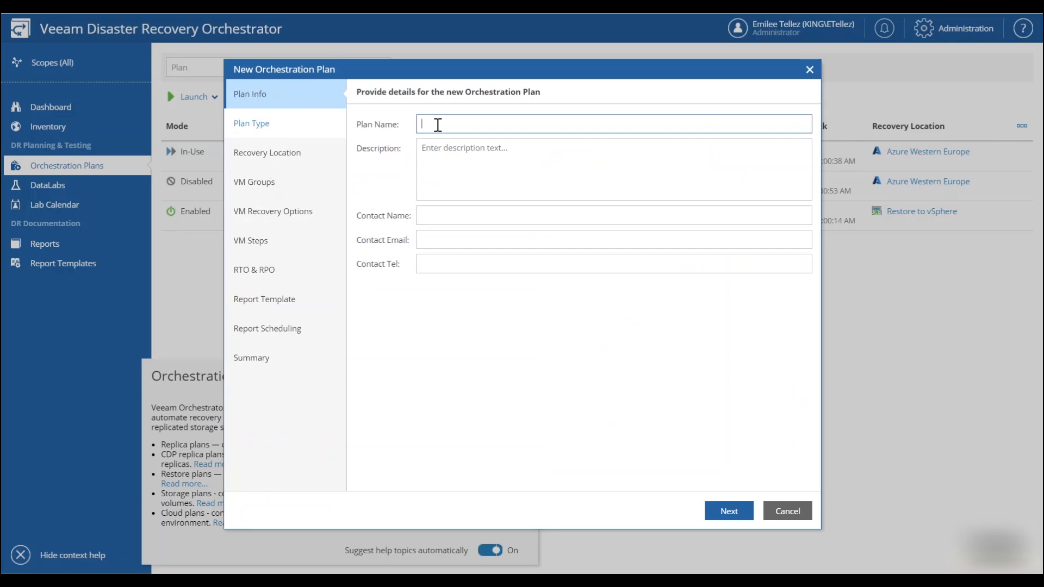
pyautogui.write('Tier 1 Apps to Azure')
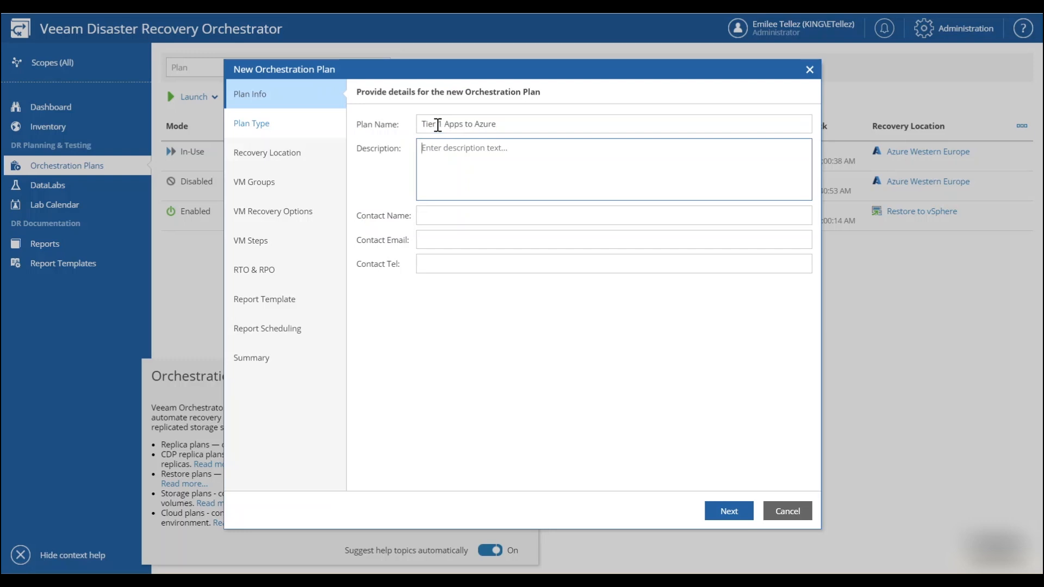
pyautogui.write('Agents to Azure')
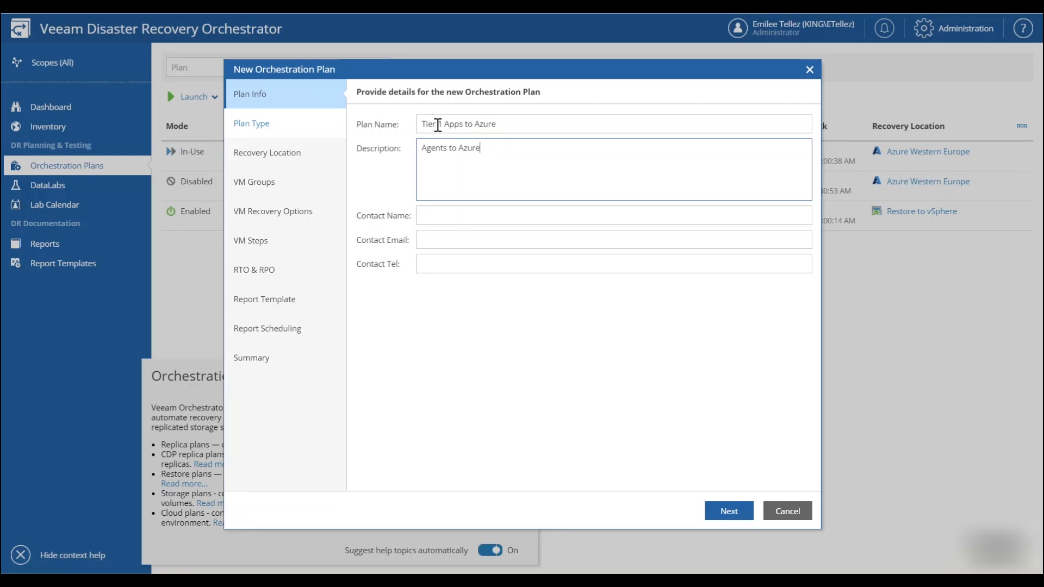
pyautogui.click(728, 510)
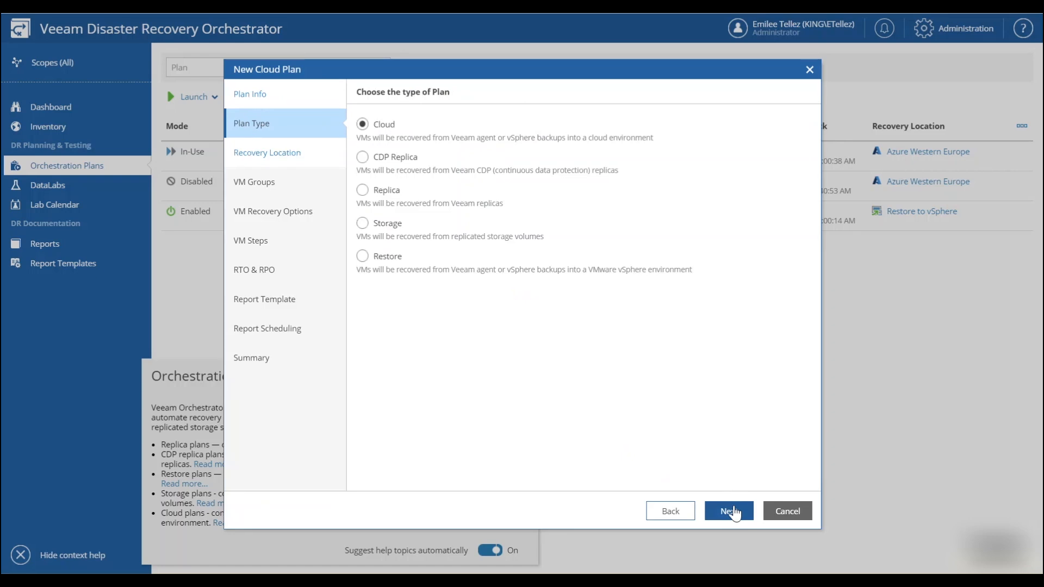
# Keep Cloud type and Azure Western Europe, and add Protection Group 1:AKPRGLAB02
pyautogui.click(727, 511)
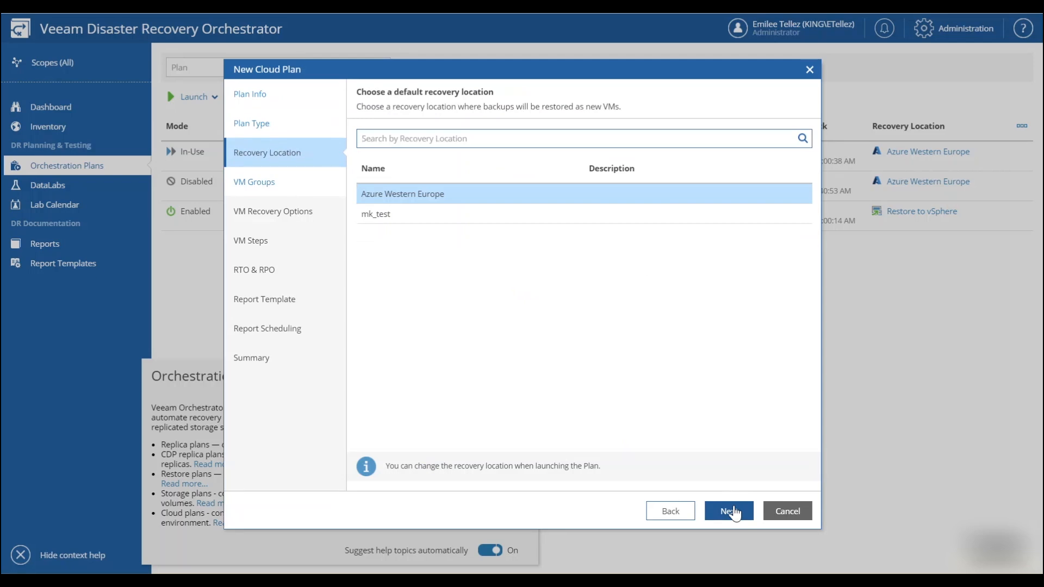
pyautogui.click(728, 510)
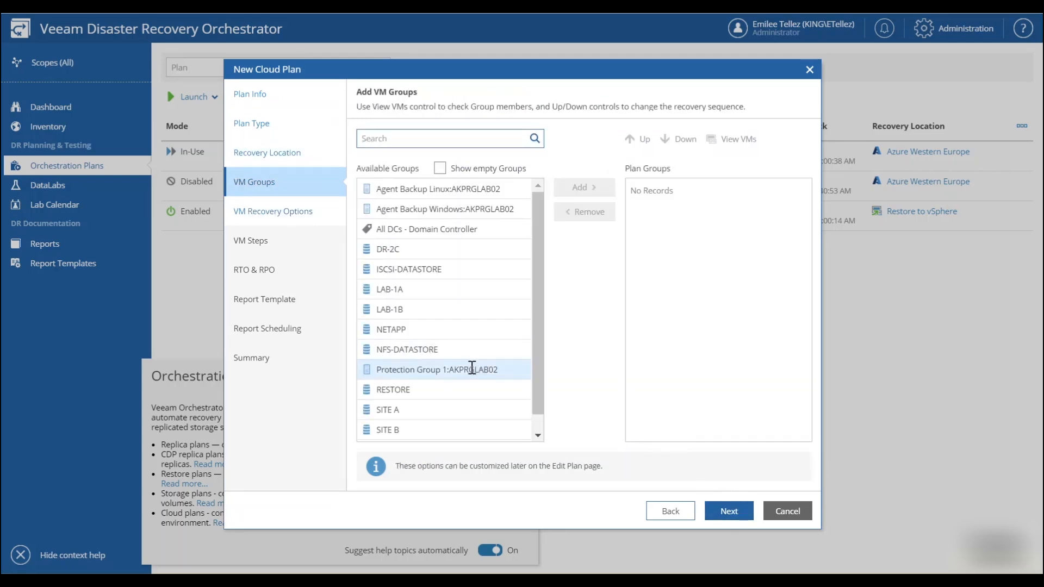
pyautogui.click(436, 370)
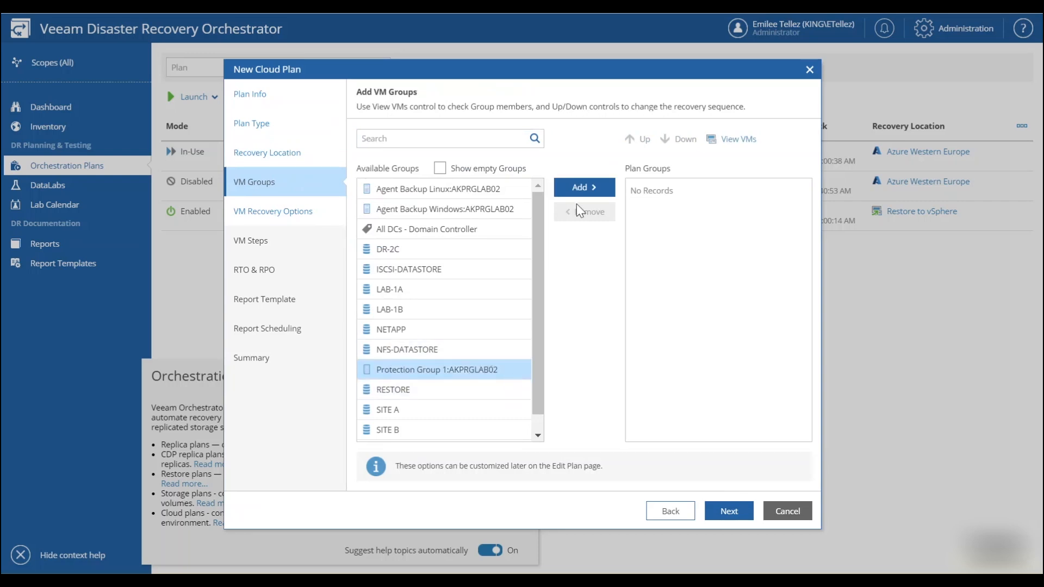
pyautogui.click(583, 187)
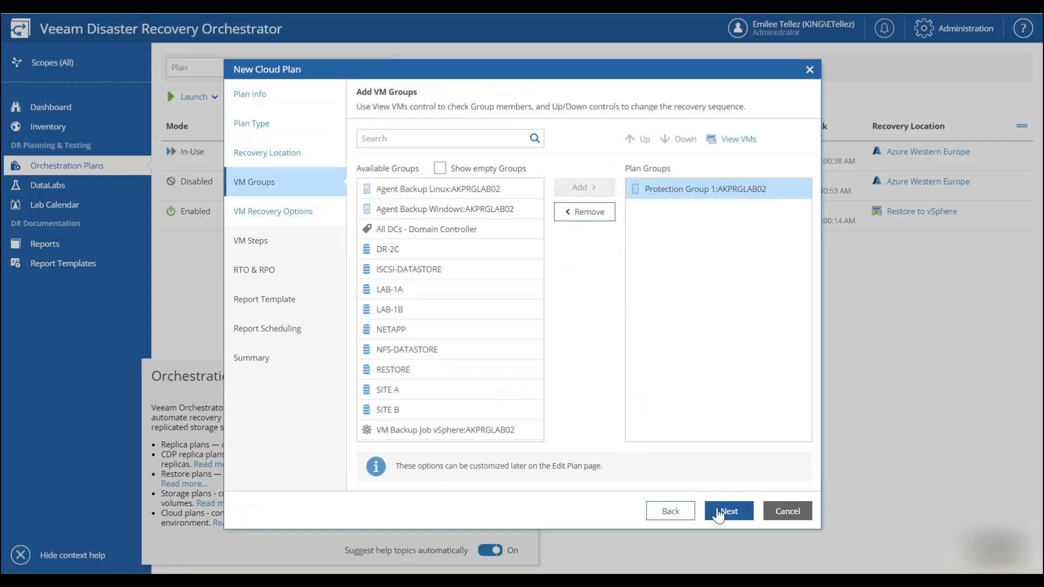
pyautogui.click(727, 511)
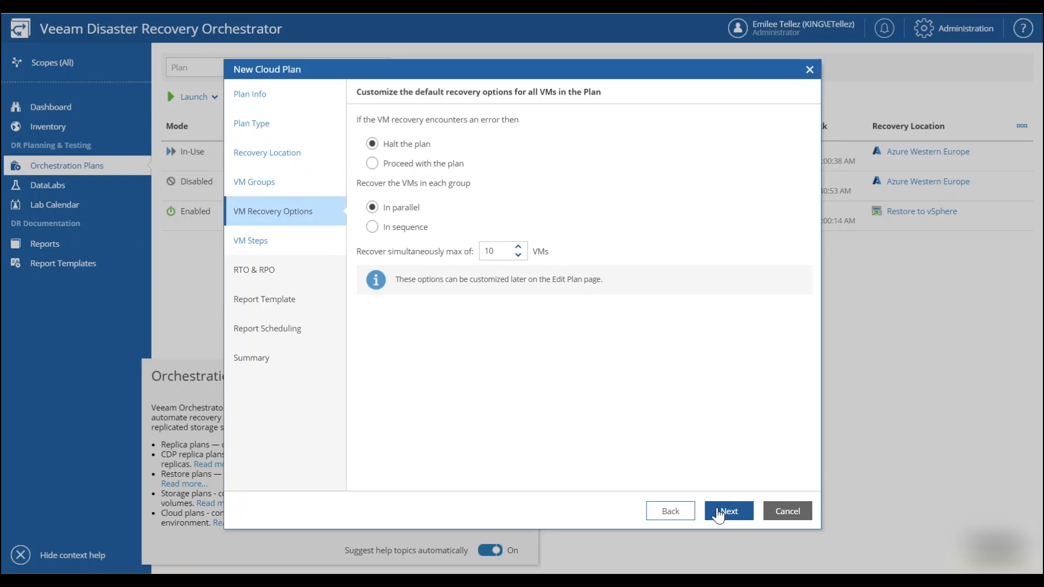
# Keep default recovery options, the Create Cloud VM step, and RTO 1 hour / RPO 24 hours
pyautogui.click(727, 511)
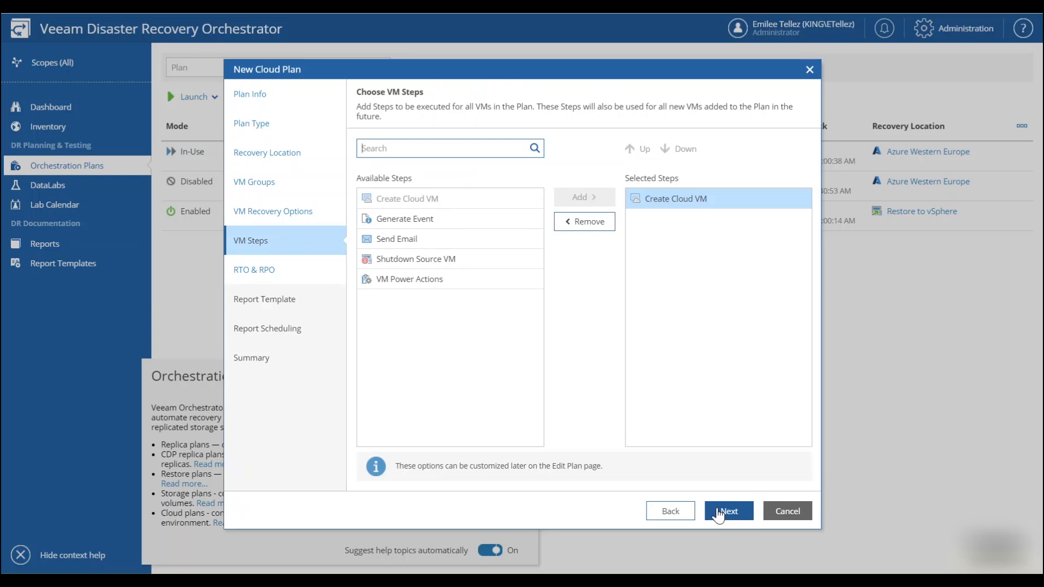
pyautogui.click(727, 510)
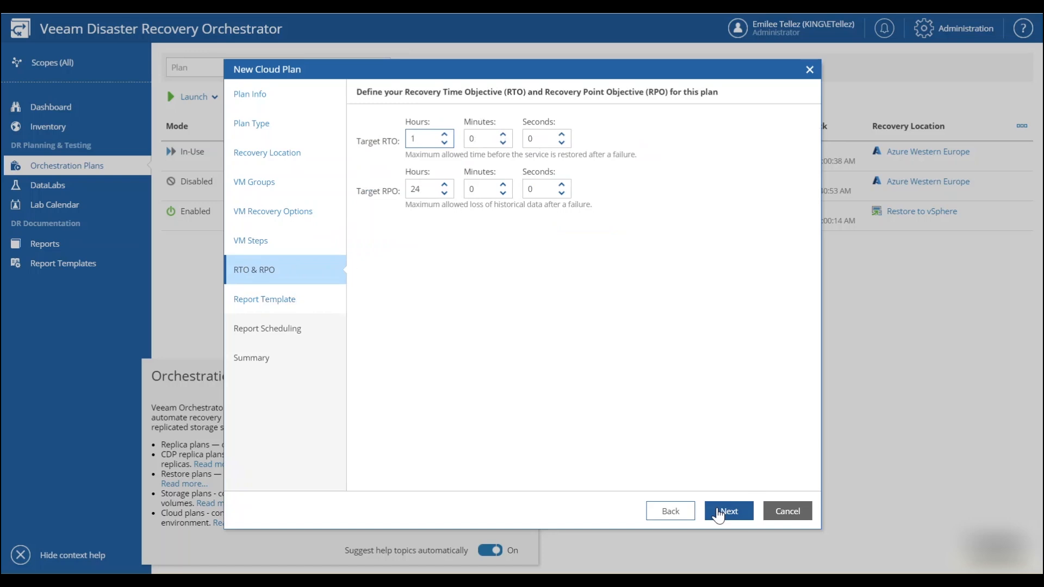
pyautogui.click(423, 137)
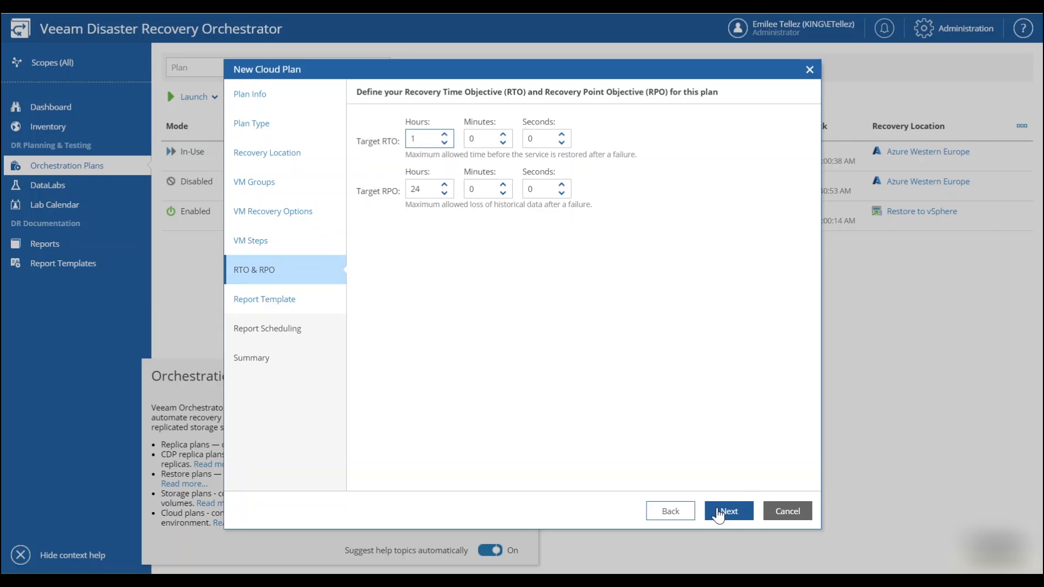
pyautogui.click(727, 510)
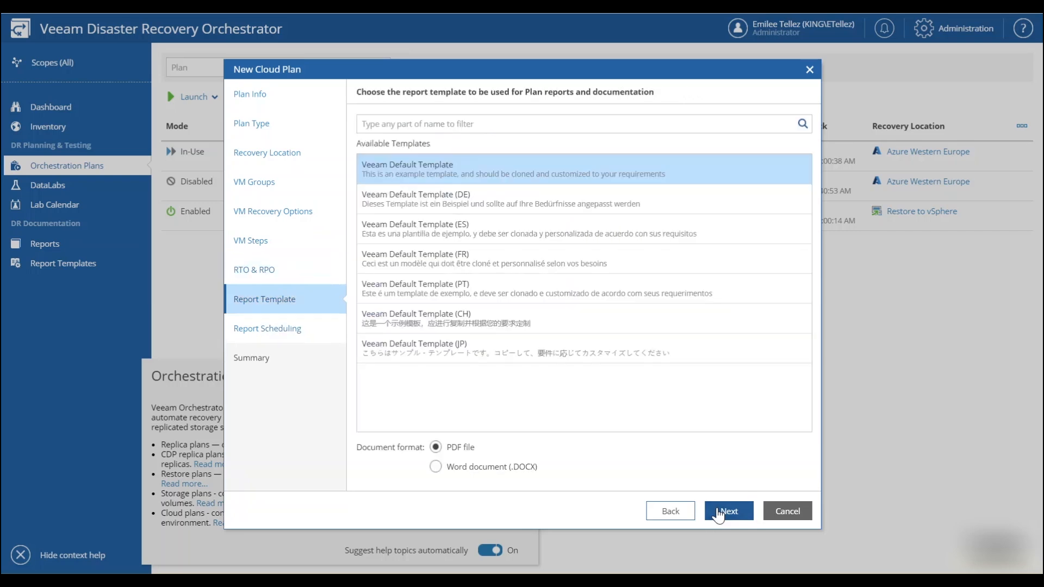
# Keep the default PDF report template and daily reporting schedule, and finish the Tier 1 Apps to Azure plan
pyautogui.click(727, 511)
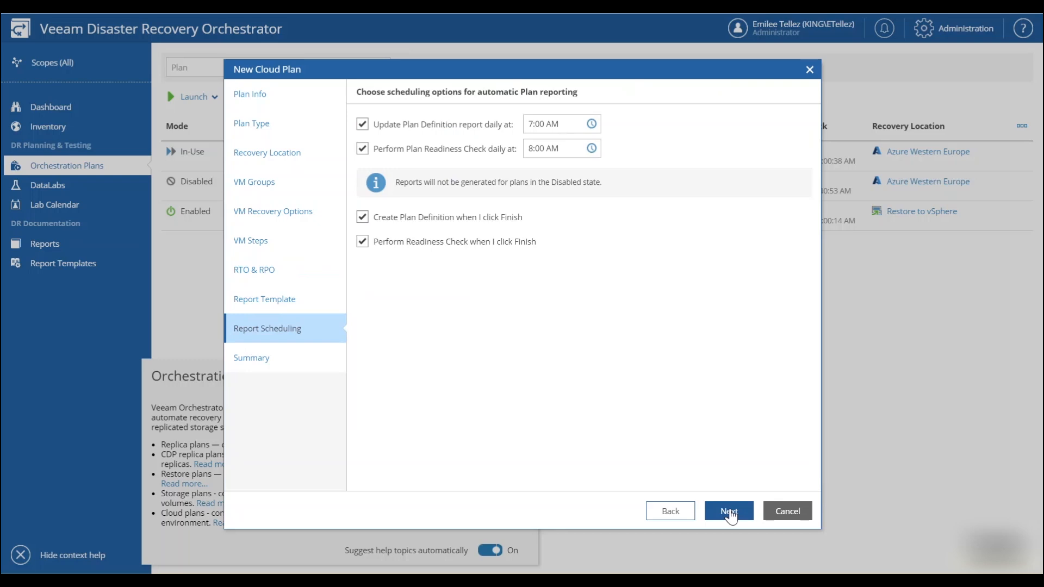
pyautogui.click(727, 510)
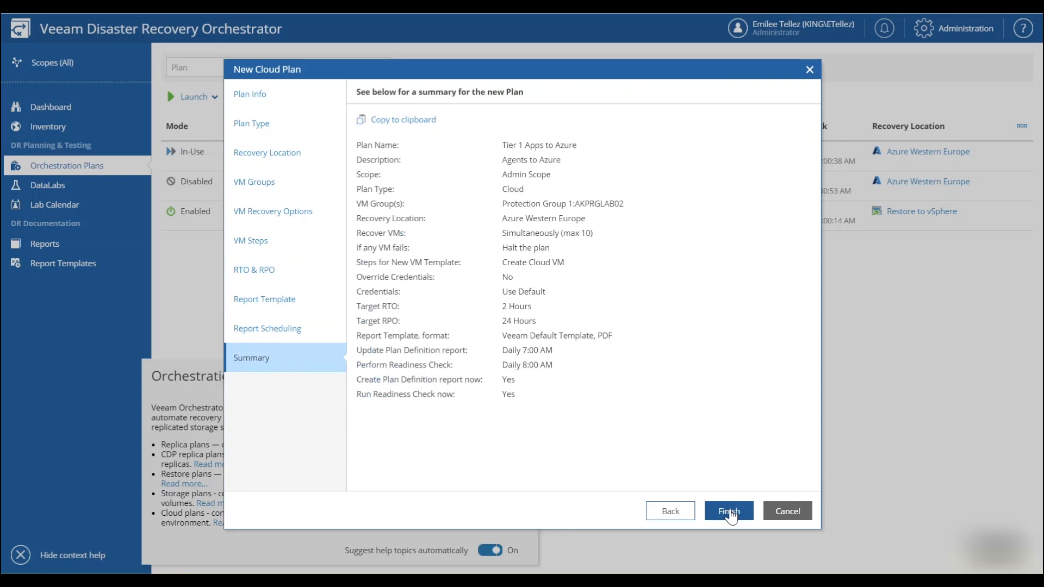
pyautogui.click(727, 510)
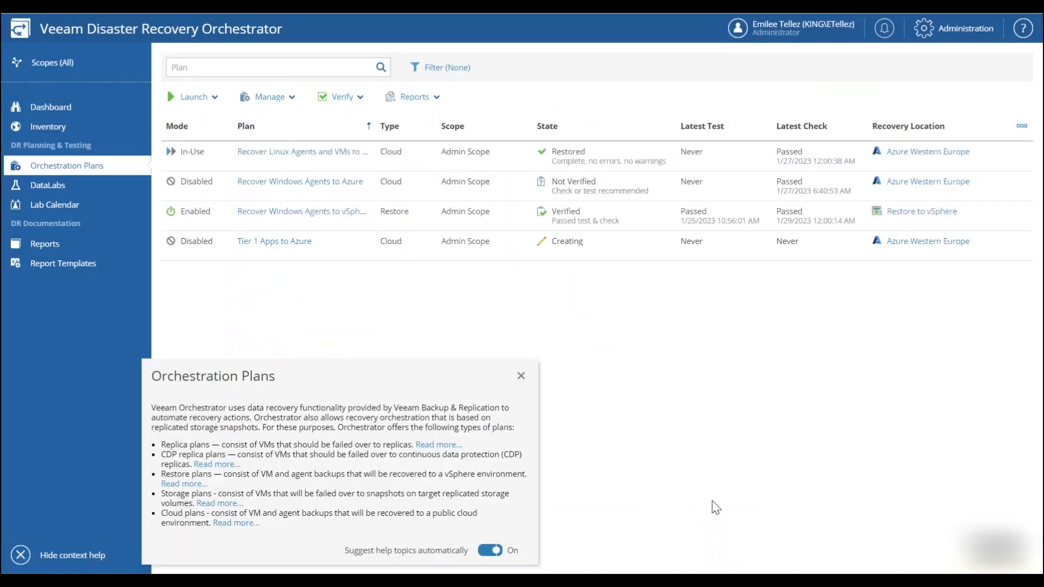
pyautogui.moveTo(273, 241)
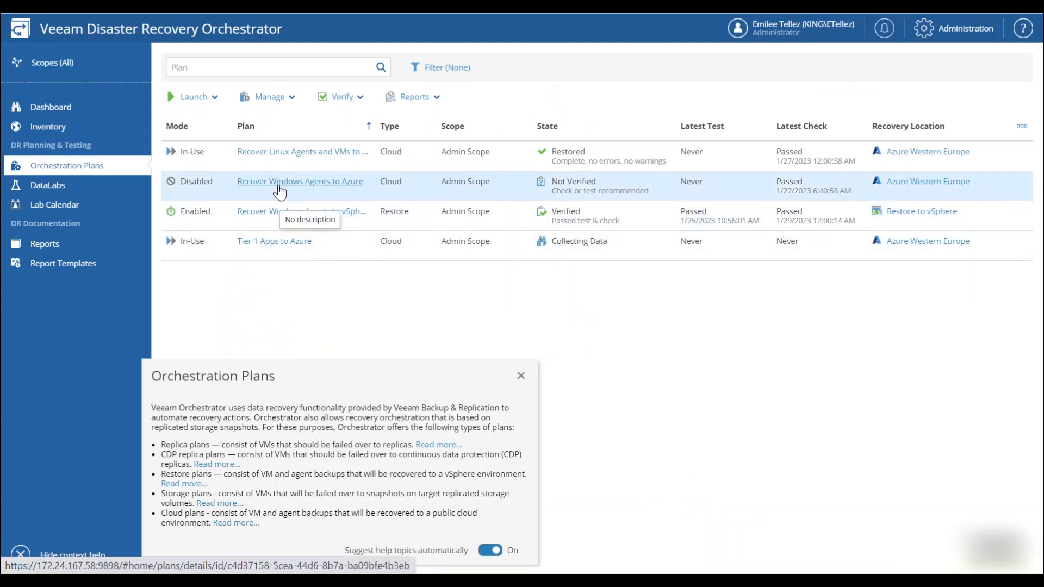
# Open the Recover Windows Agents to Azure plan, select WINAGENT01, and start the Run Plan wizard
pyautogui.click(300, 181)
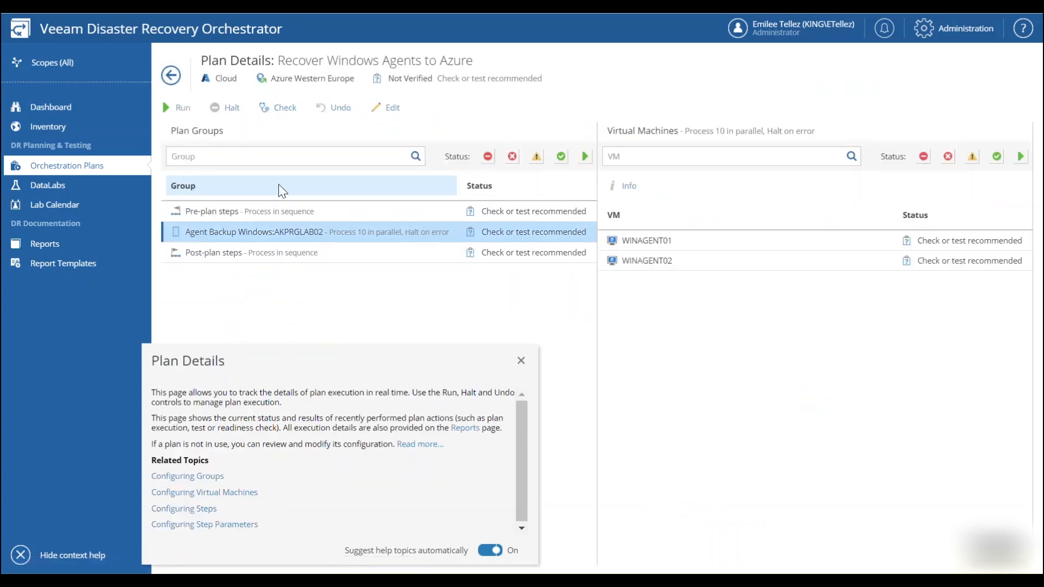
pyautogui.click(645, 241)
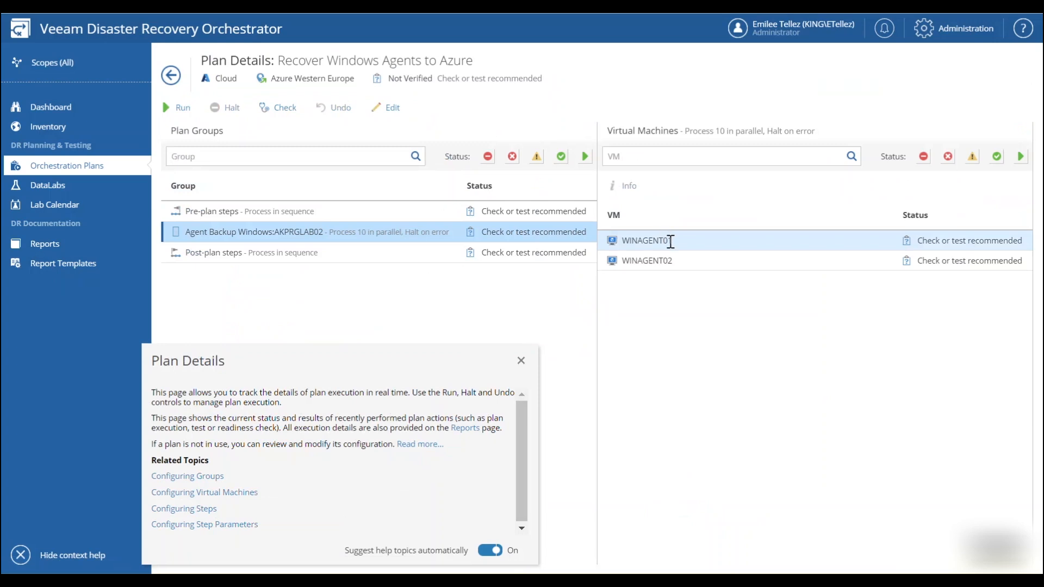
pyautogui.moveTo(659, 240)
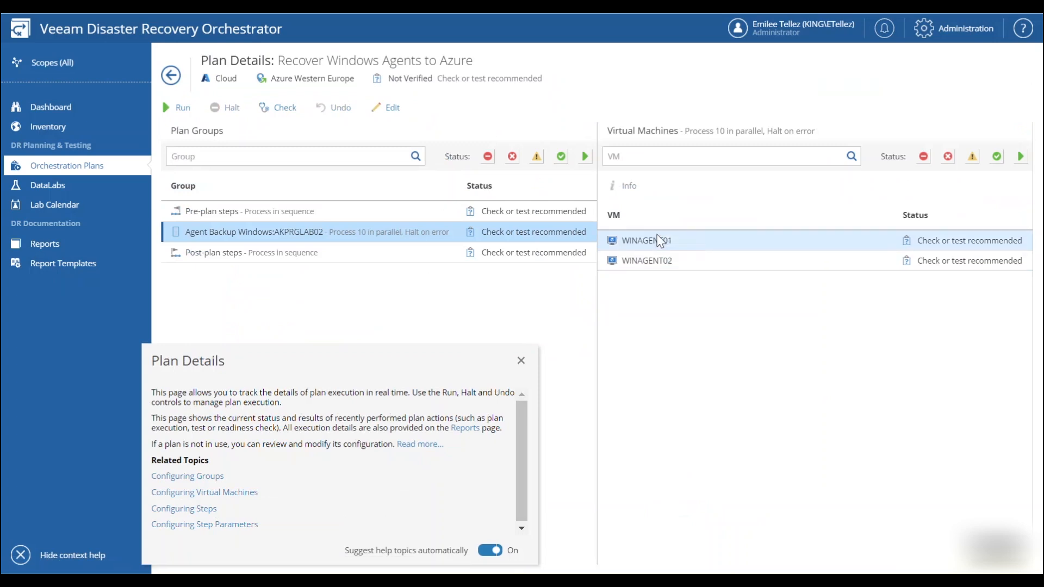
pyautogui.click(181, 107)
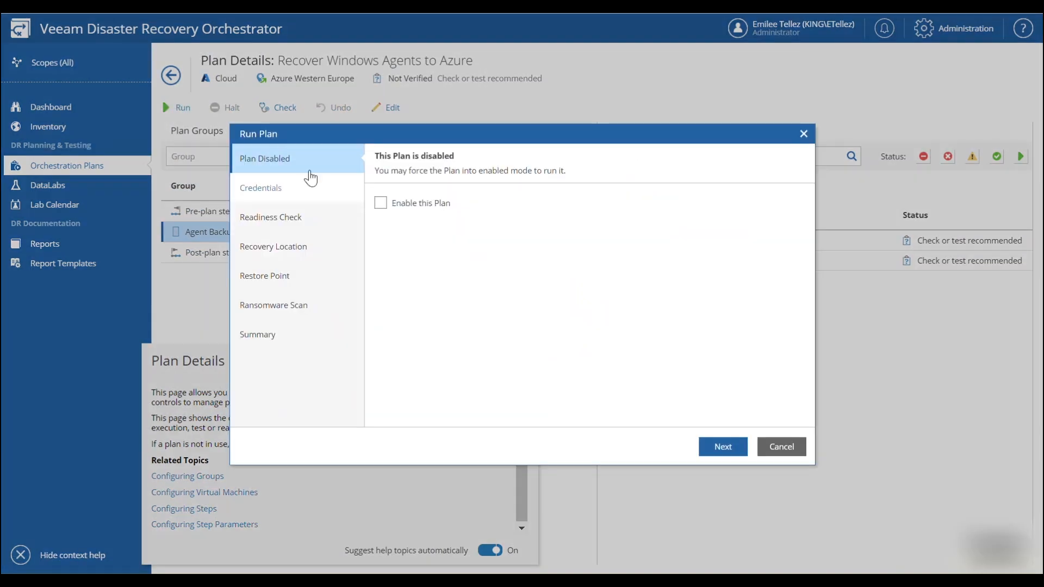
# Force-enable the disabled plan and submit the re-entered credentials
pyautogui.click(380, 203)
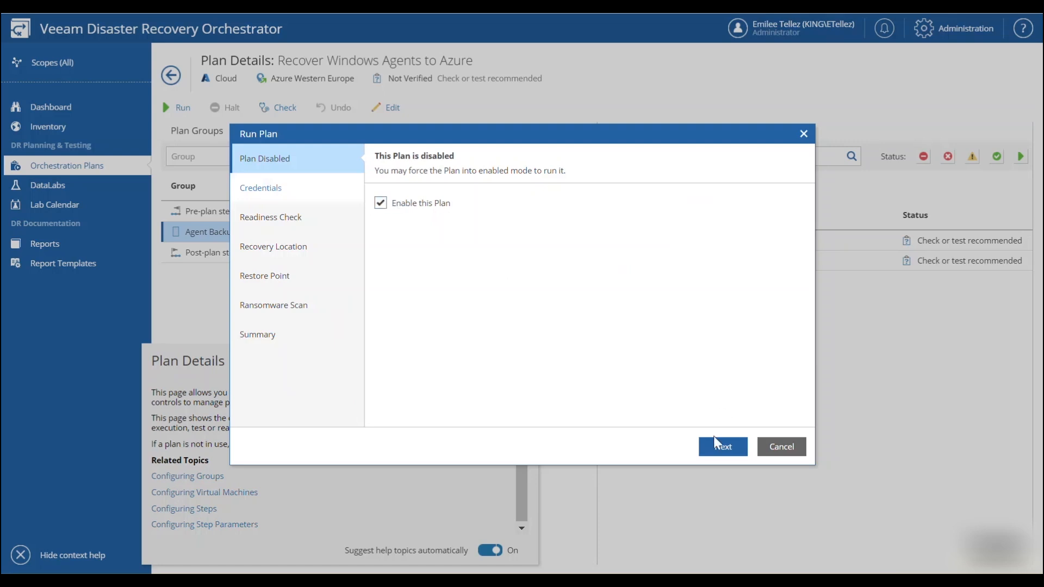
pyautogui.click(723, 446)
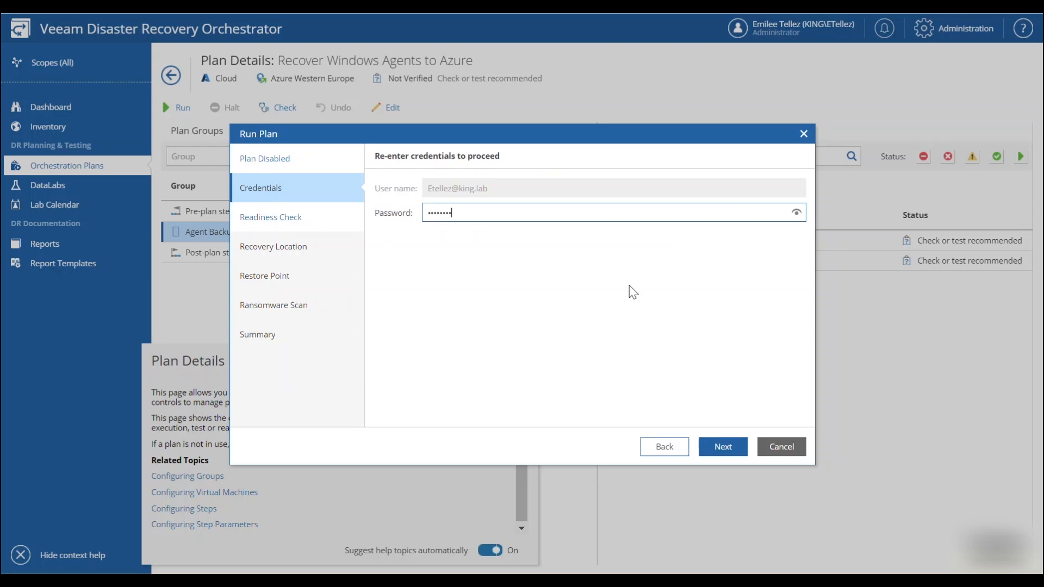
pyautogui.click(723, 446)
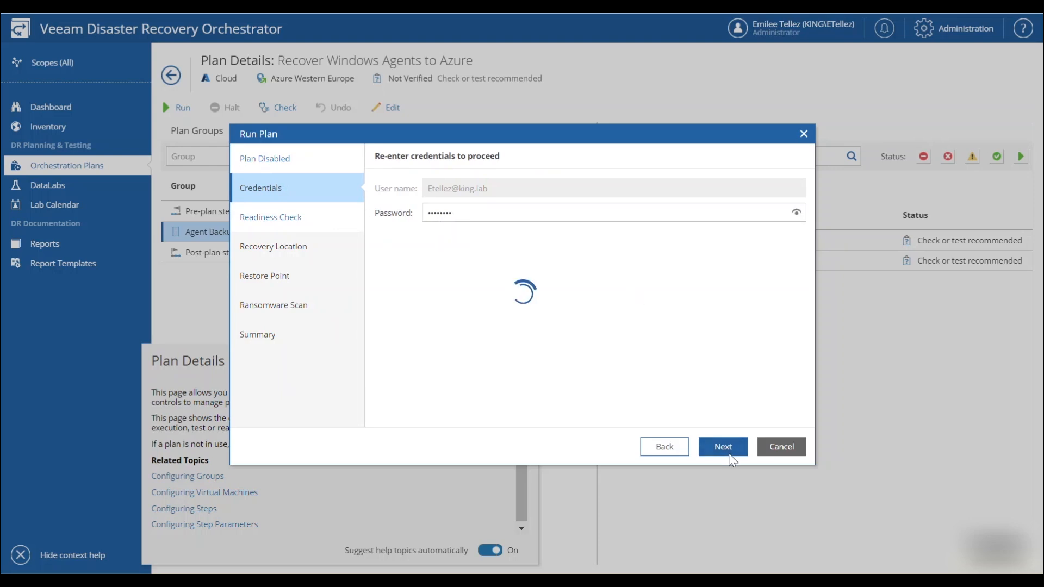
# Download the readiness check report and accept Azure Western Europe as the recovery location
pyautogui.click(722, 446)
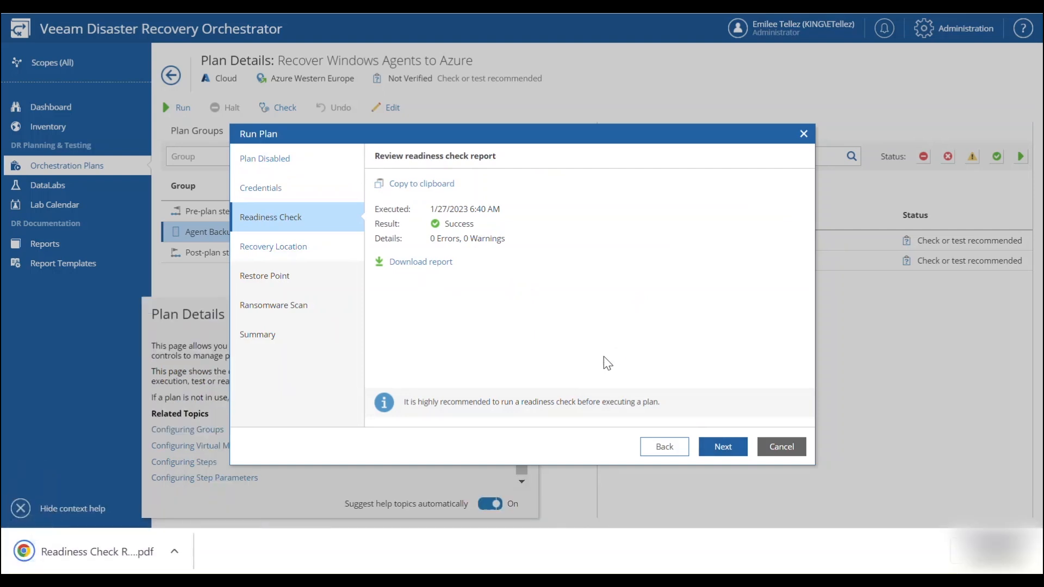
pyautogui.moveTo(692, 413)
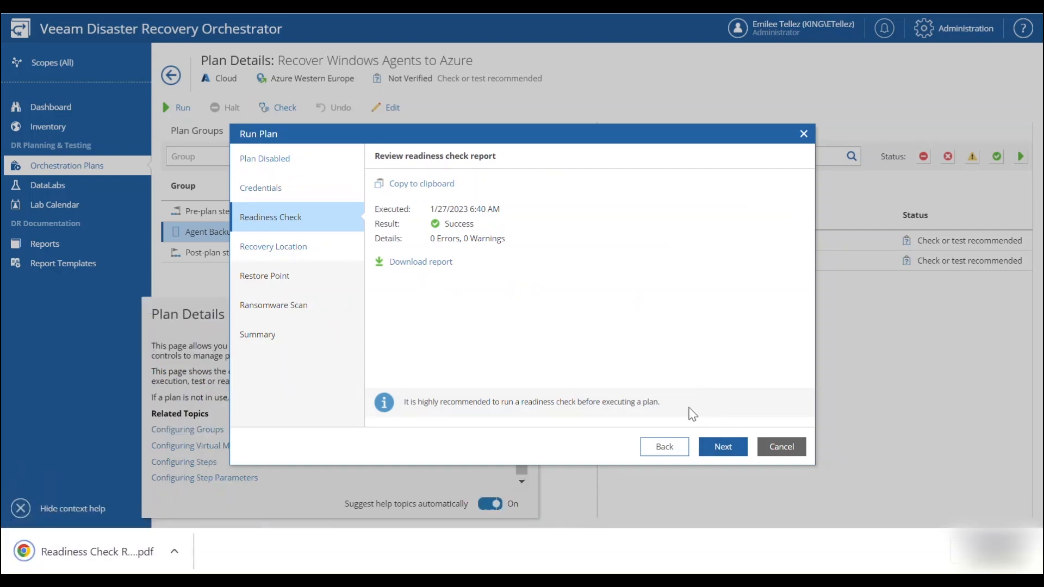
pyautogui.click(722, 446)
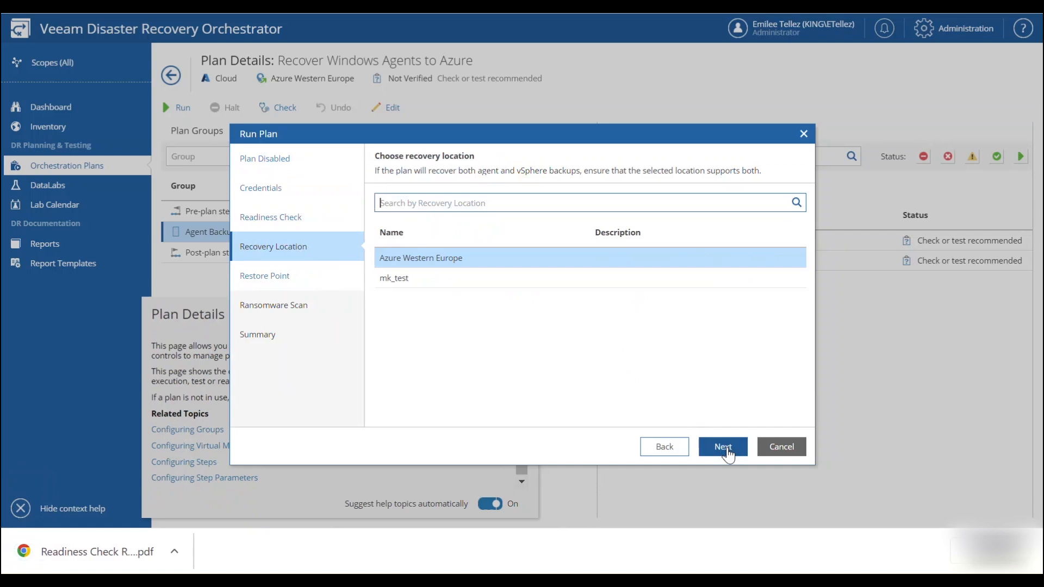
pyautogui.click(723, 447)
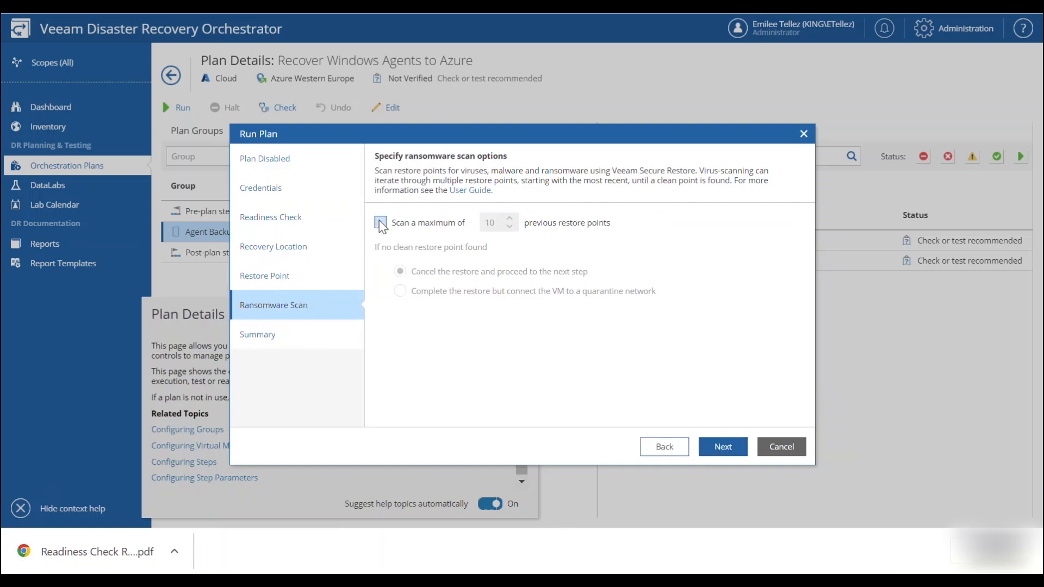
# Enable ransomware scanning of up to 2 restore points and launch the Windows agents recovery
pyautogui.click(380, 222)
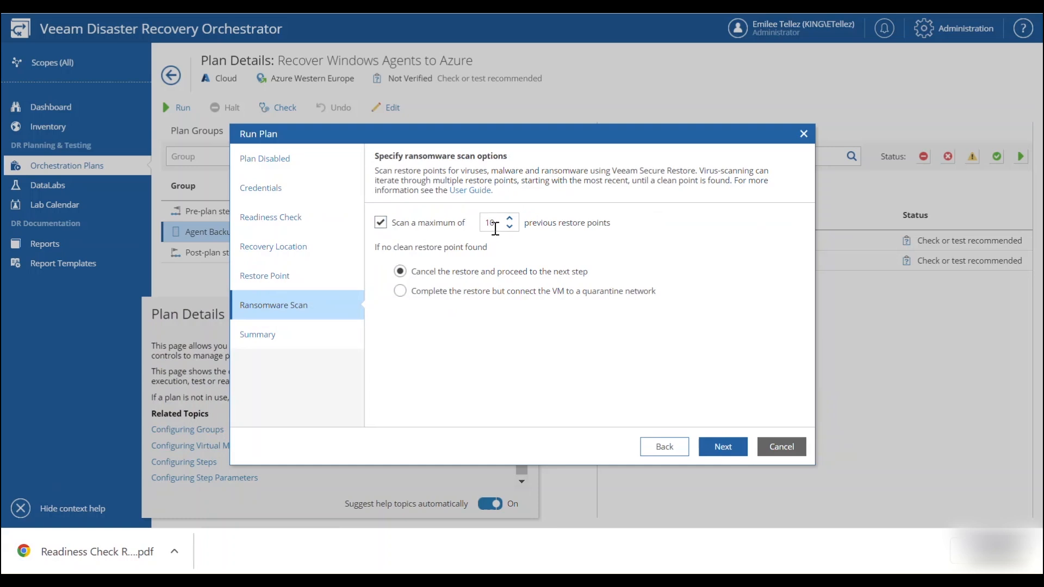
pyautogui.tripleClick(490, 222)
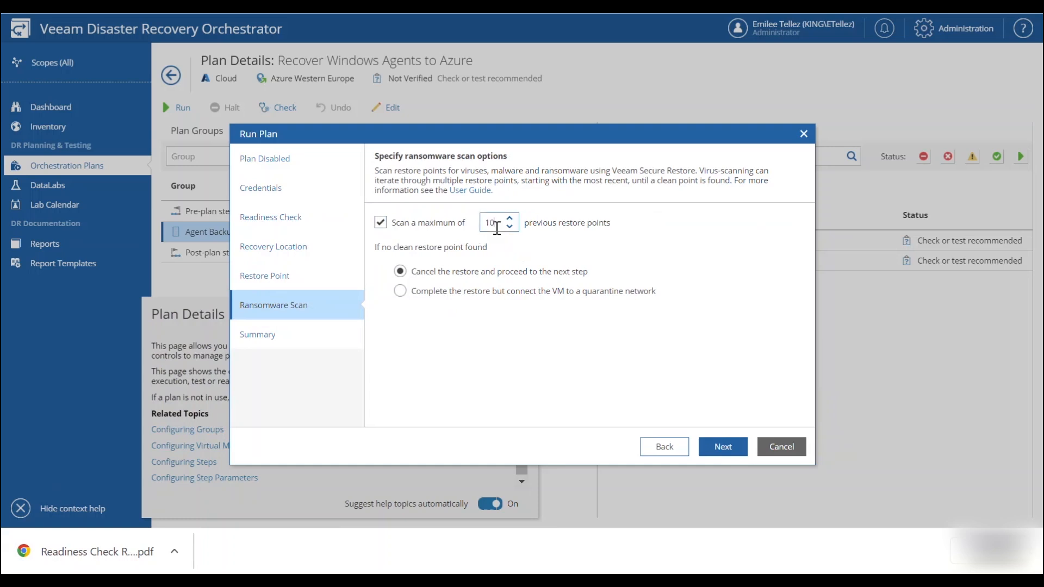
pyautogui.write('2')
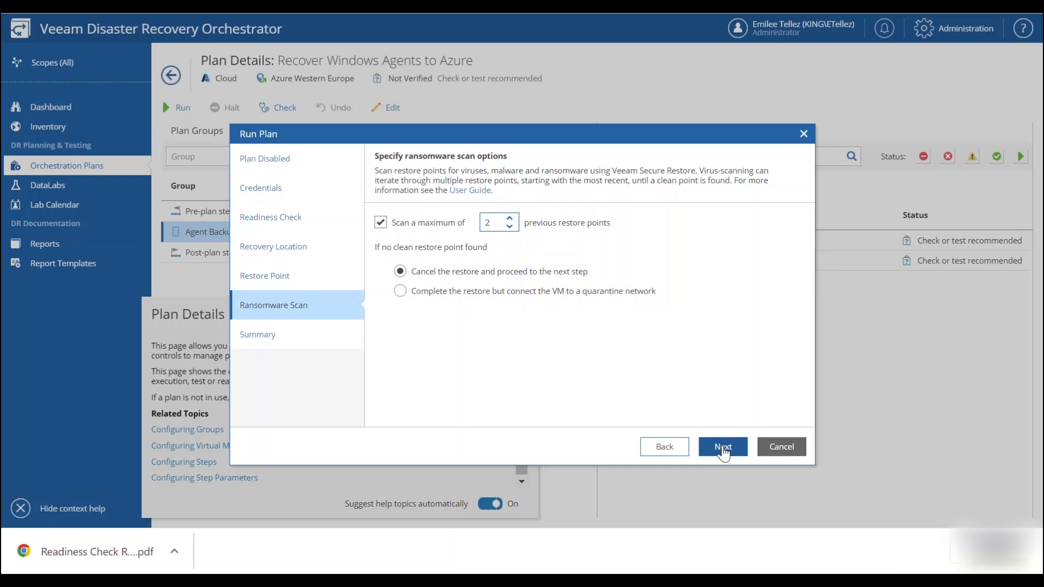
pyautogui.click(493, 222)
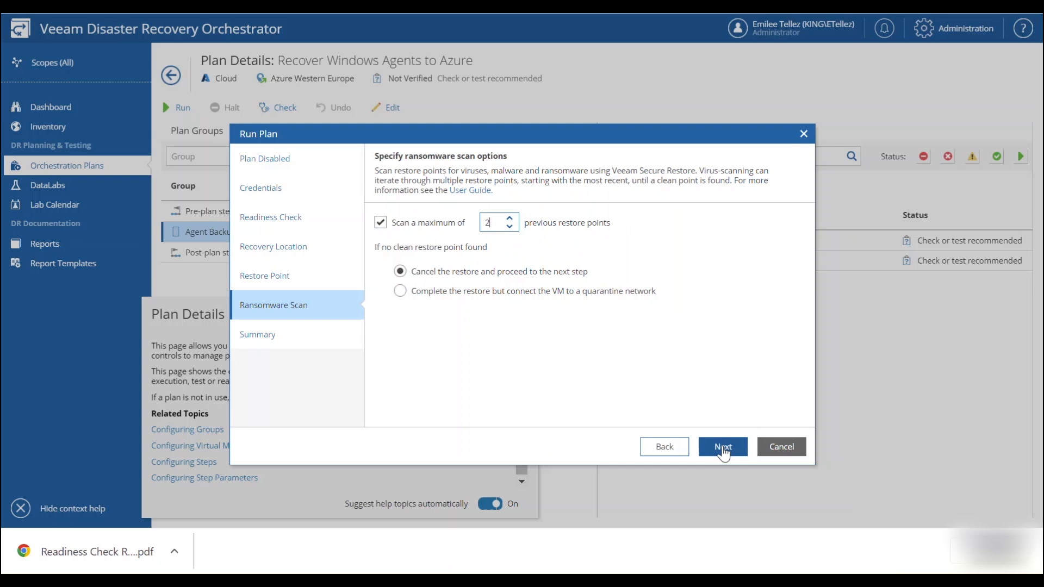
pyautogui.click(723, 446)
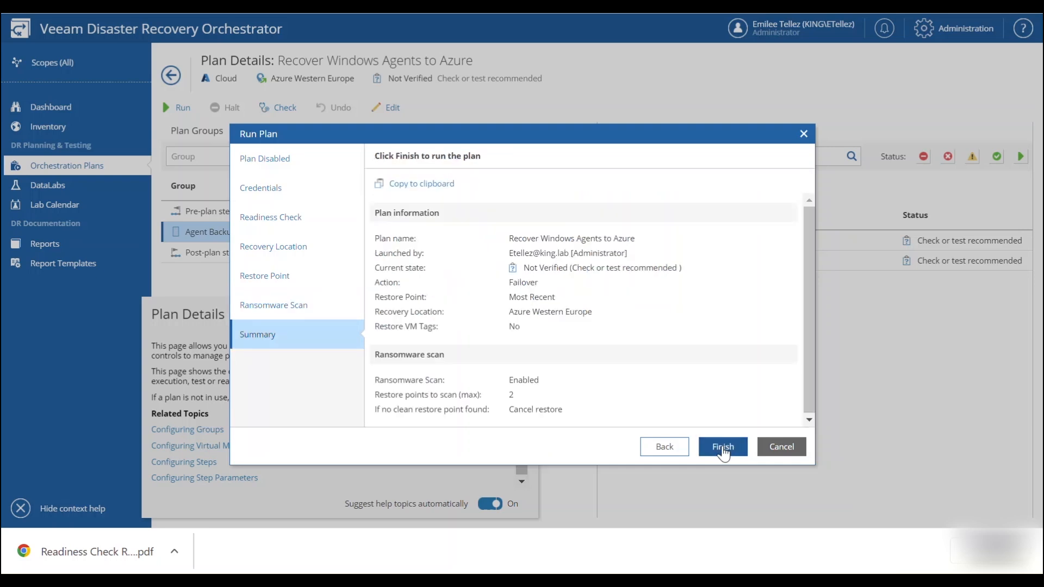
pyautogui.click(722, 447)
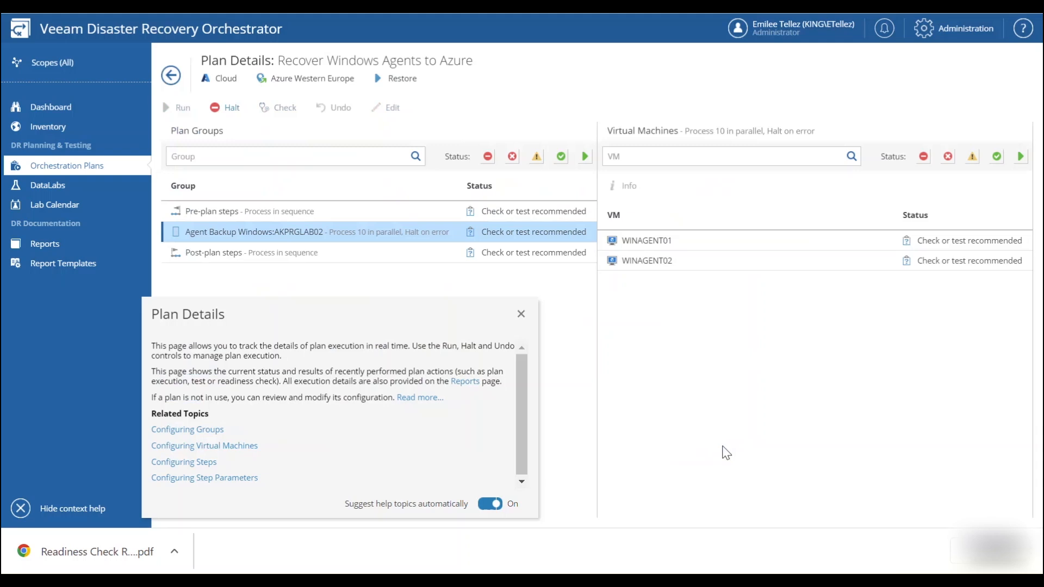
# Open WINAGENT01's Create Cloud VM step and scroll its log to the Windows Defender wait
pyautogui.click(176, 107)
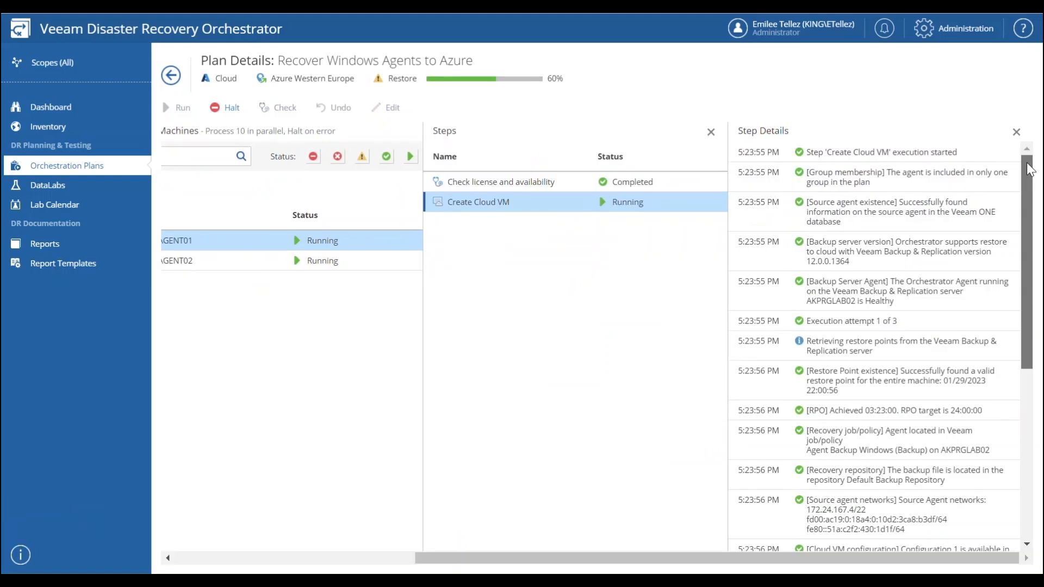
pyautogui.scroll(-3)
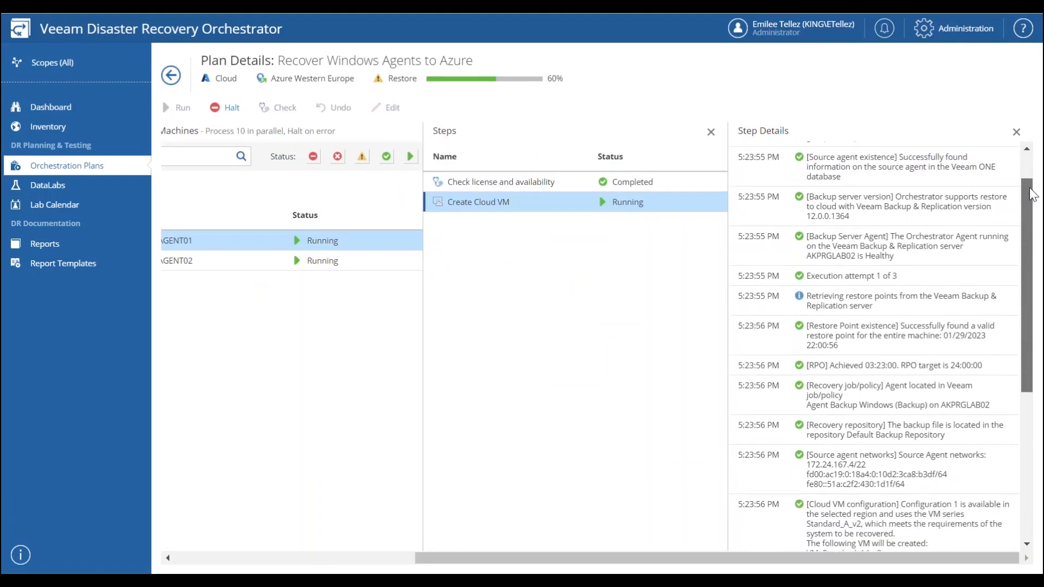
pyautogui.scroll(-3)
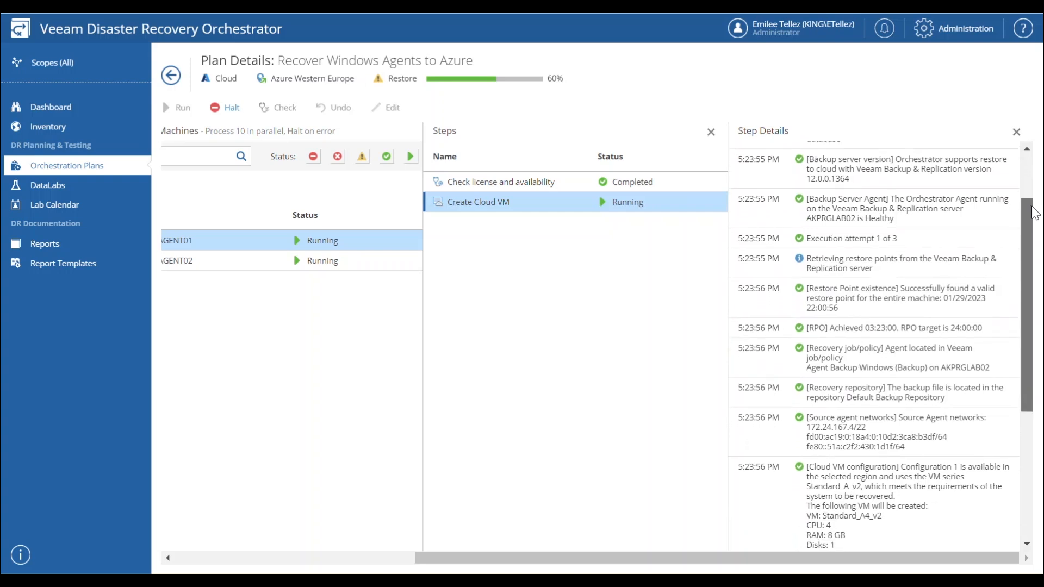
pyautogui.scroll(-3)
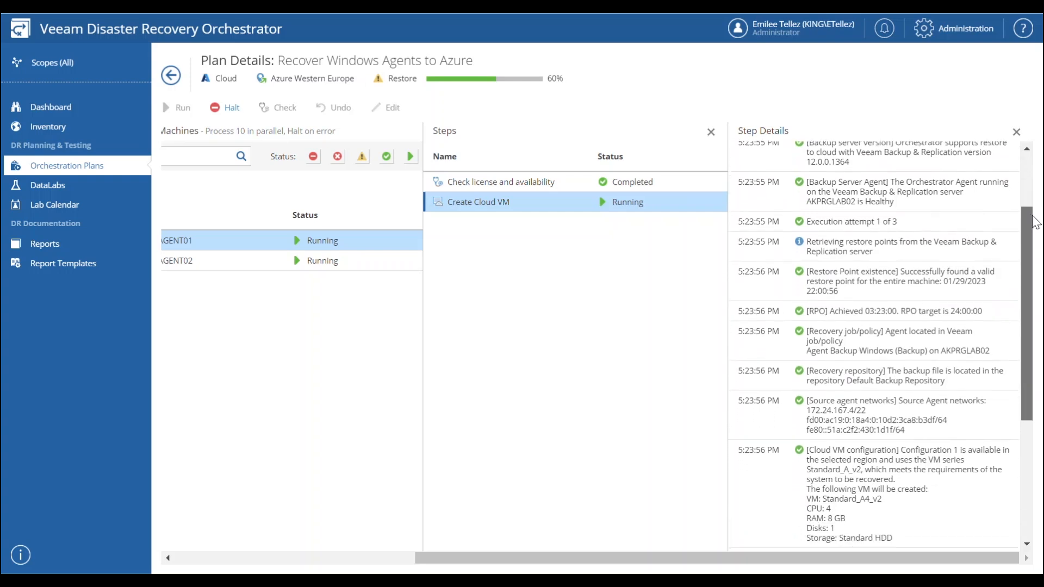
pyautogui.scroll(-3)
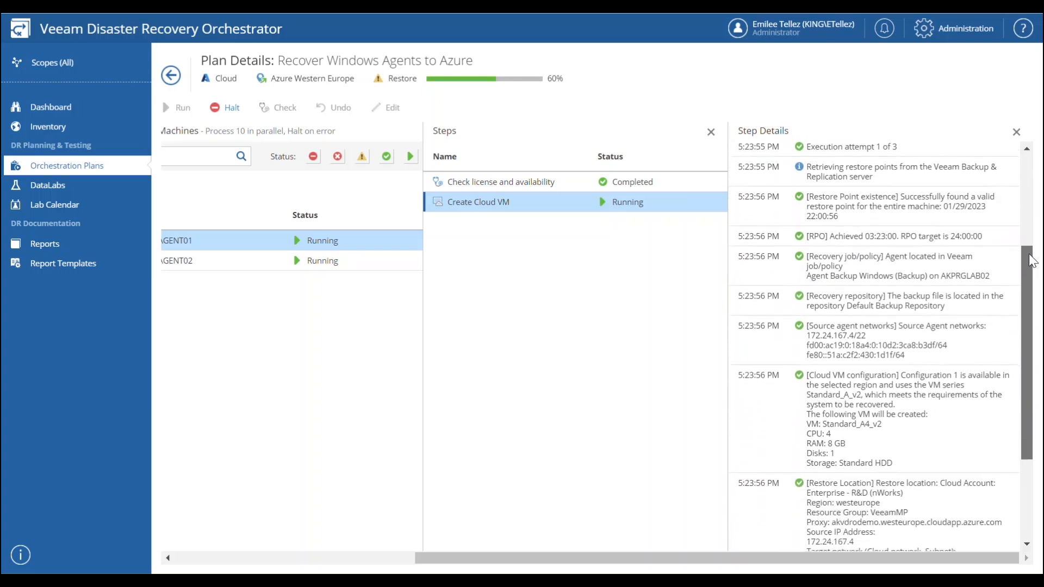
pyautogui.scroll(-3)
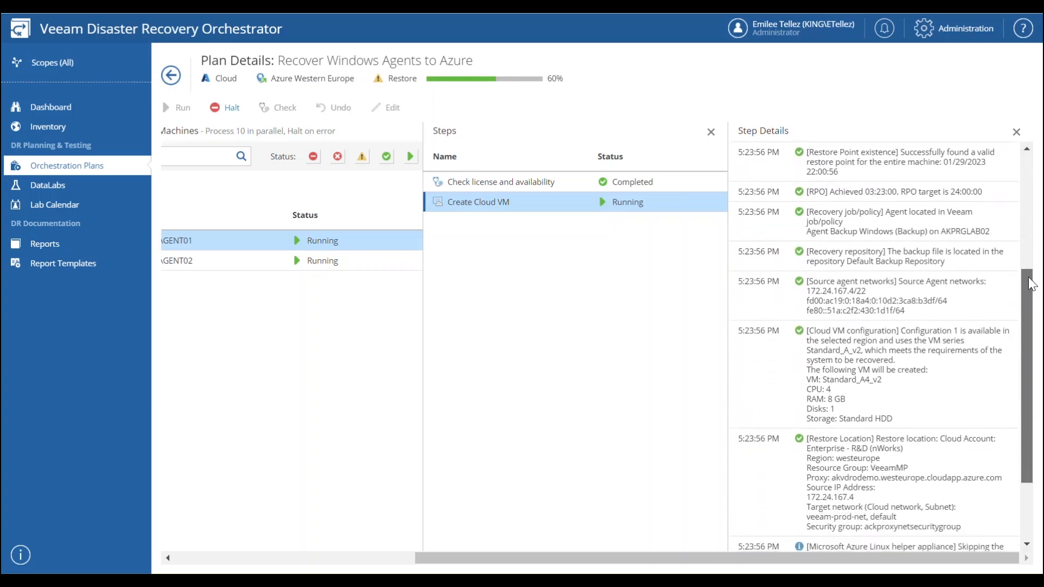
pyautogui.scroll(-3)
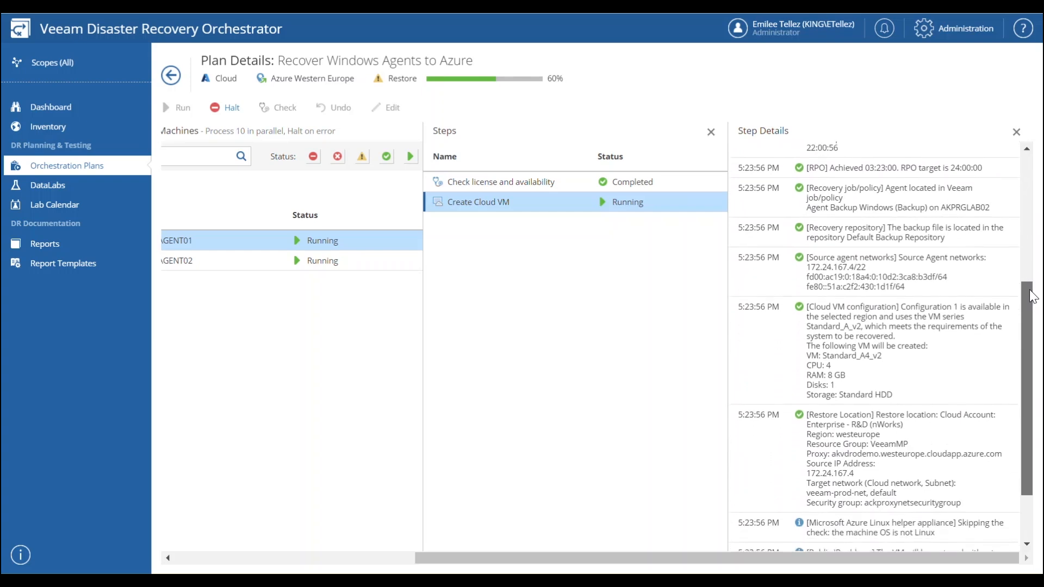
pyautogui.scroll(-3)
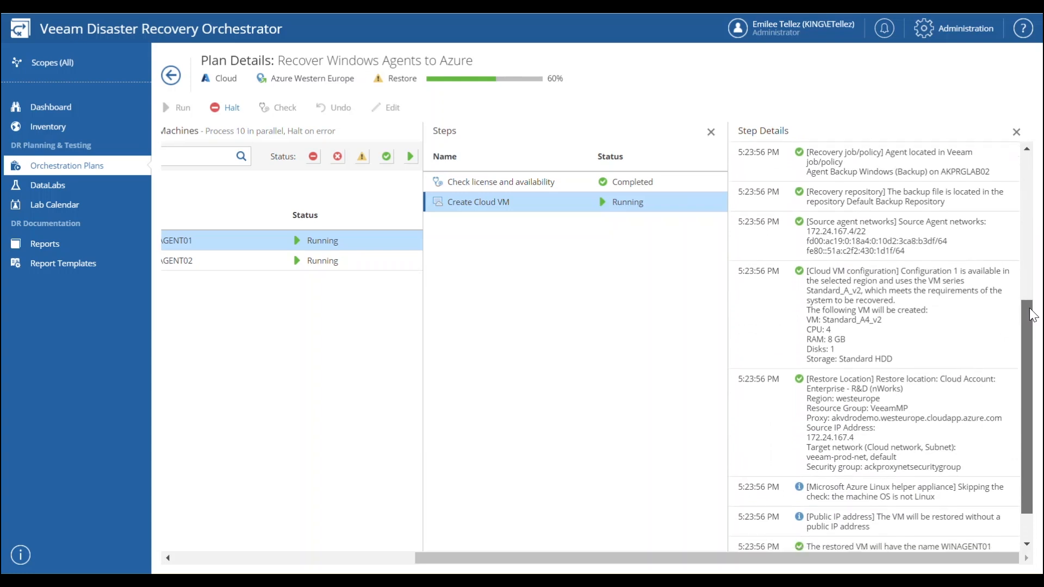
pyautogui.scroll(-3)
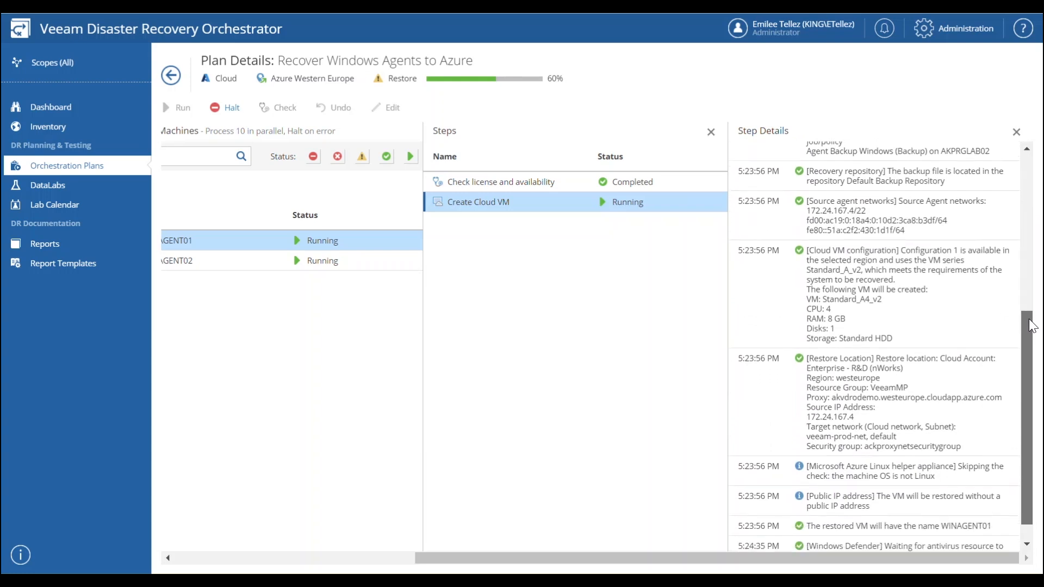
pyautogui.scroll(-3)
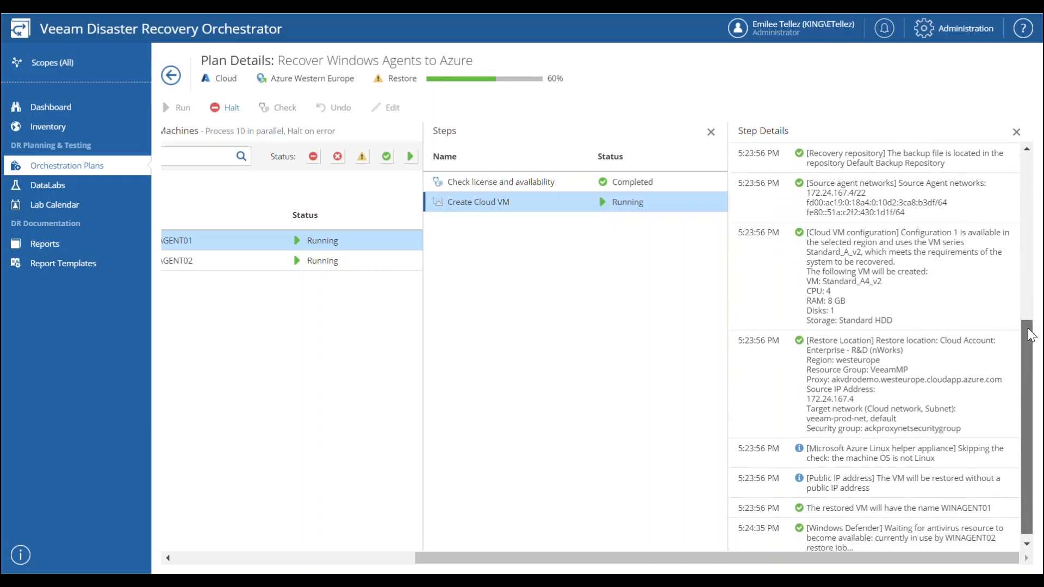
pyautogui.scroll(-3)
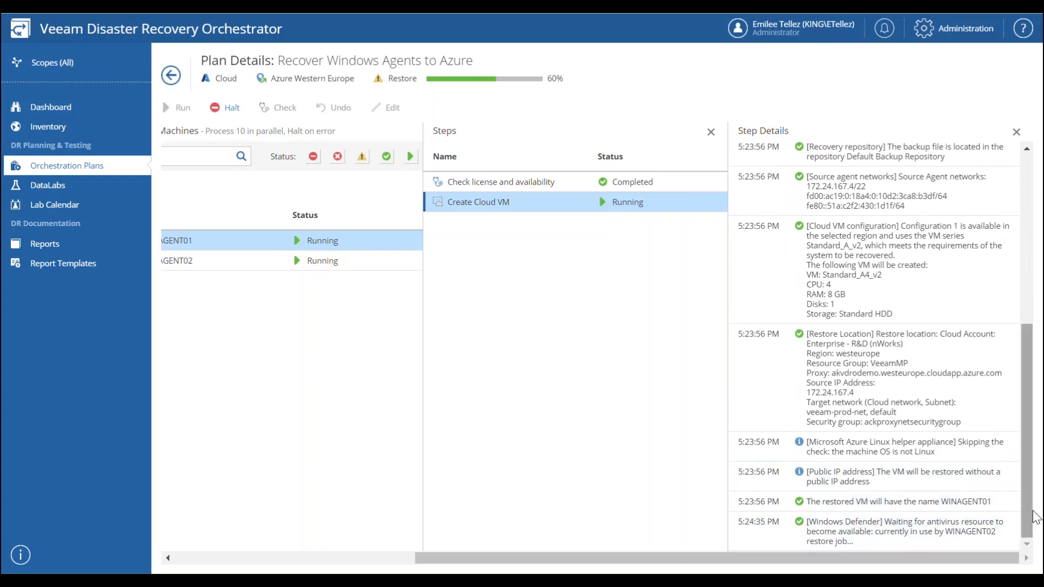
pyautogui.moveTo(1031, 526)
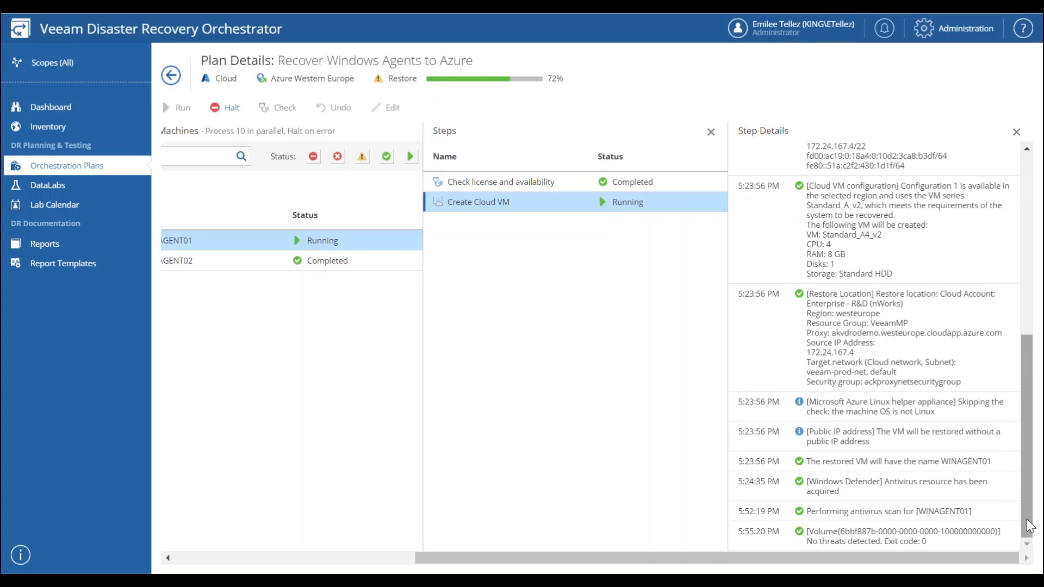
pyautogui.scroll(-3)
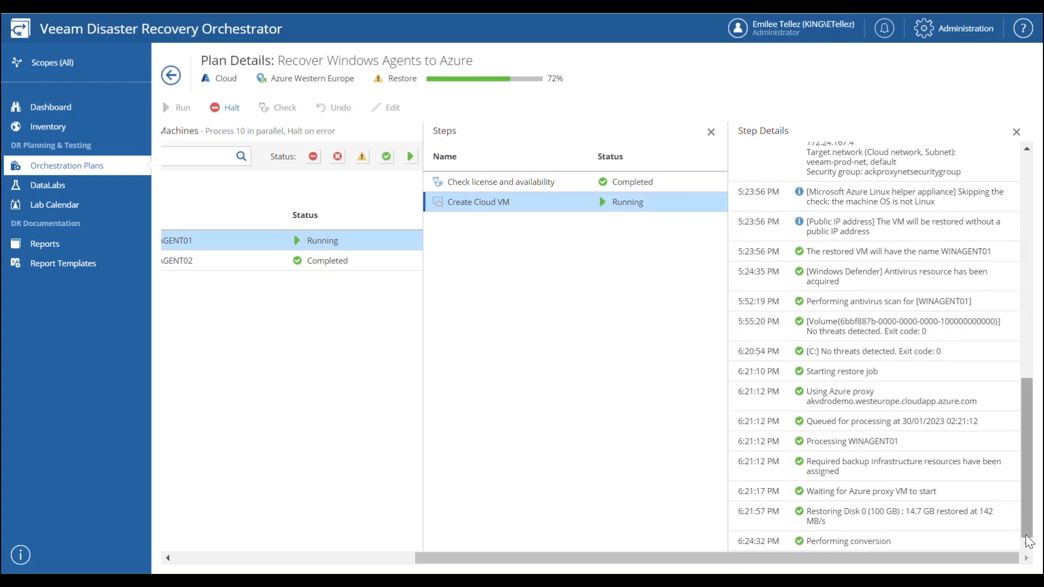
pyautogui.scroll(-3)
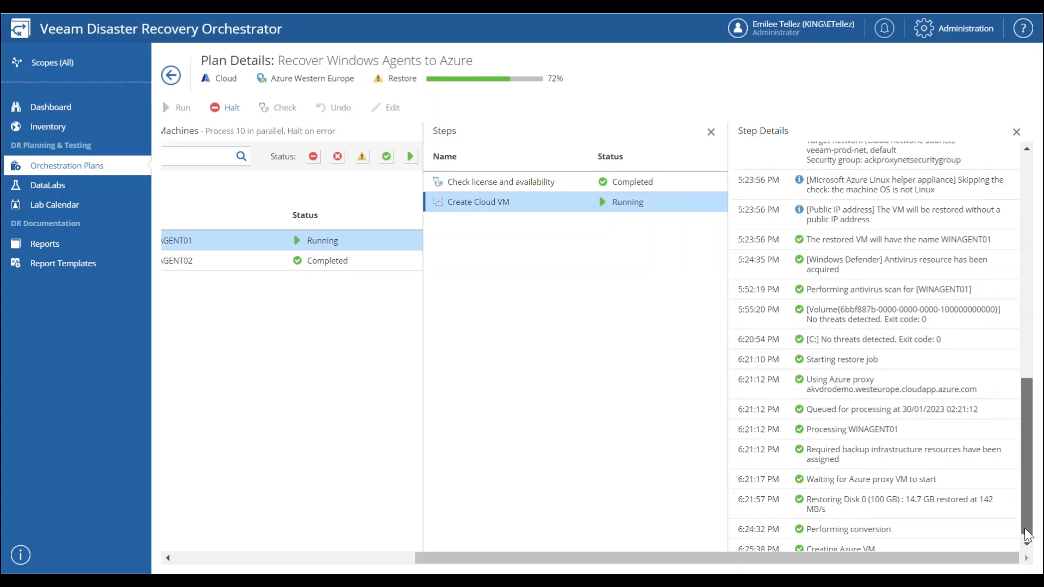